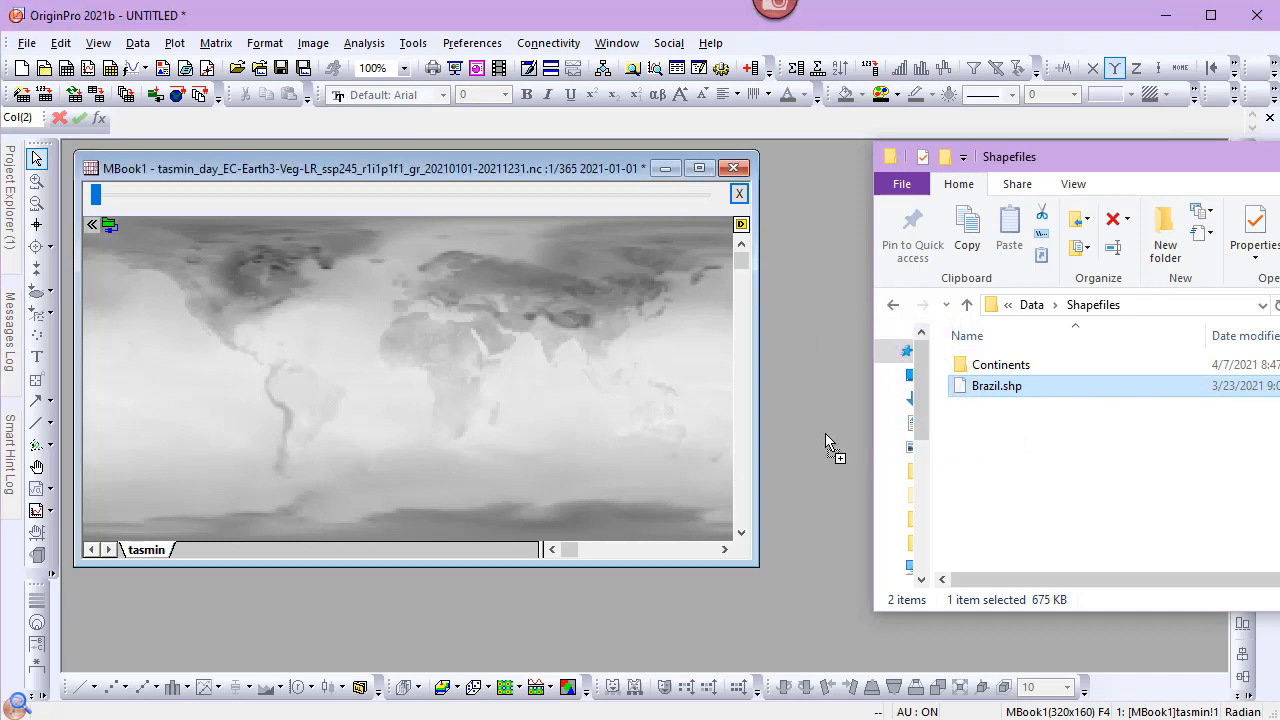
Import Brazil.shp from File Explorer into a new Origin workbook.
double_click(995, 385)
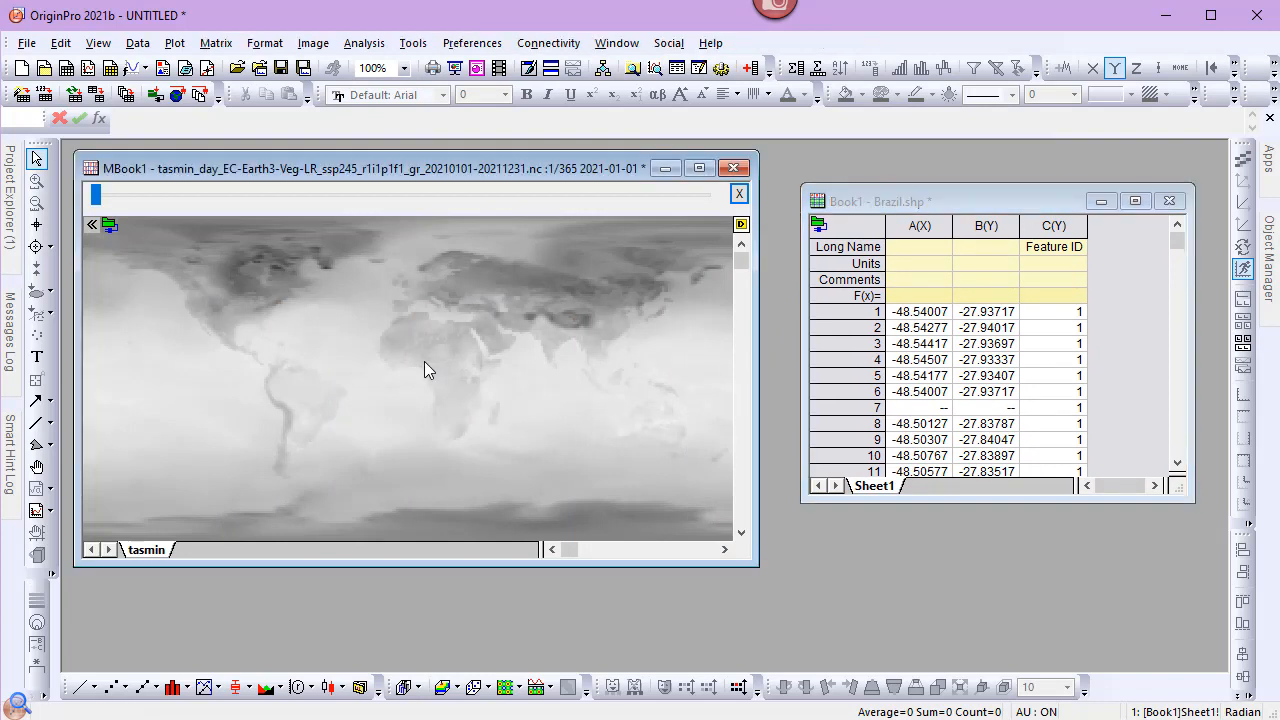
Create a Brazil ROI on the matrix from columns A,B as coordinates and column C as index.
right_click(428, 370)
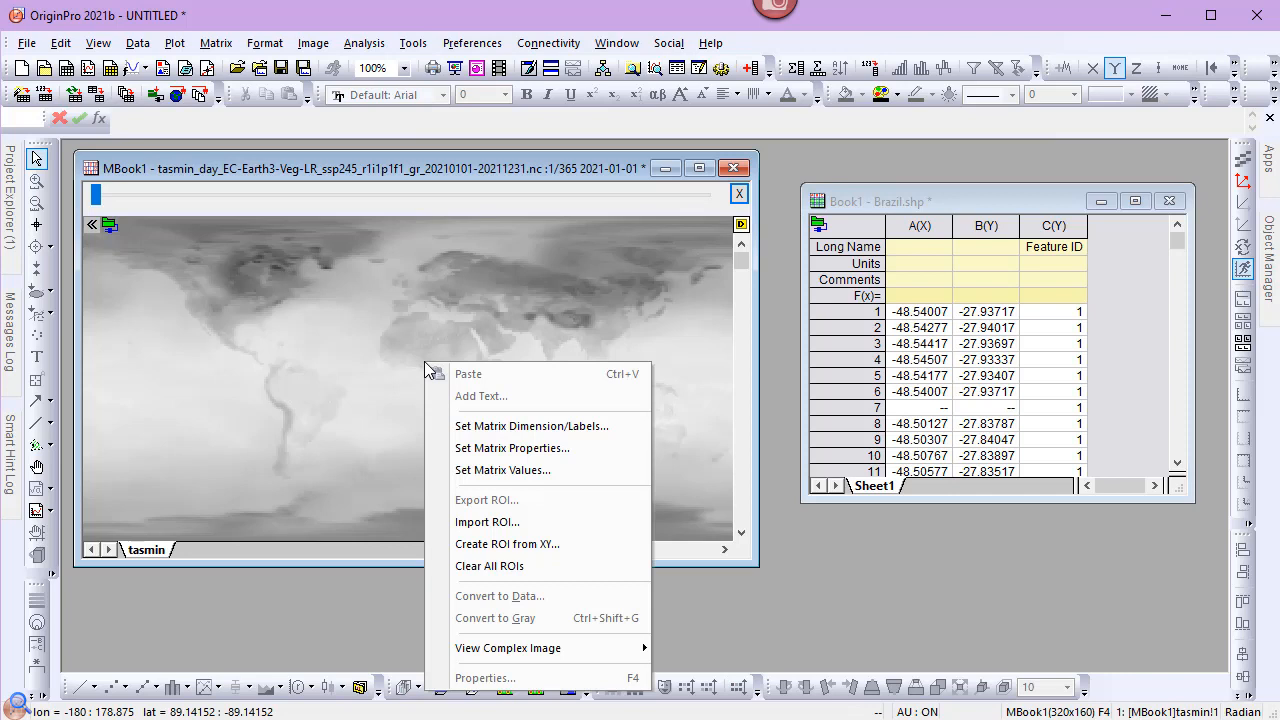
mouse_move(531, 426)
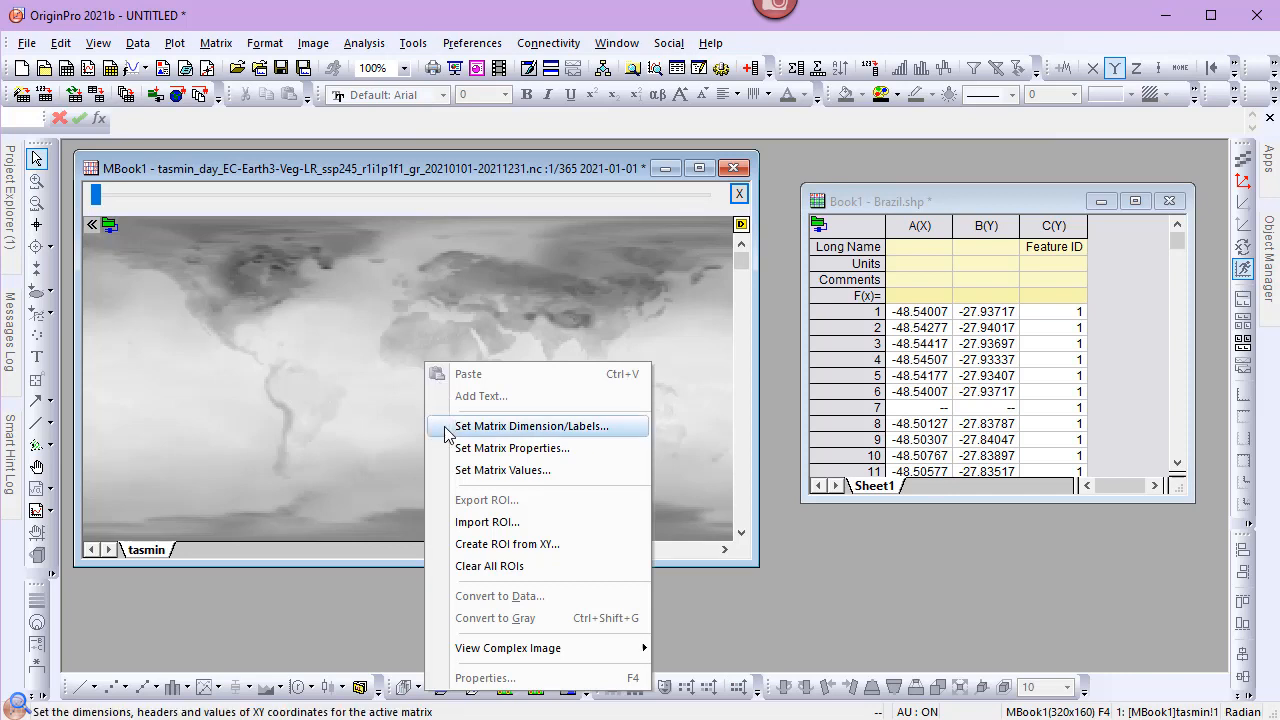
mouse_move(440, 536)
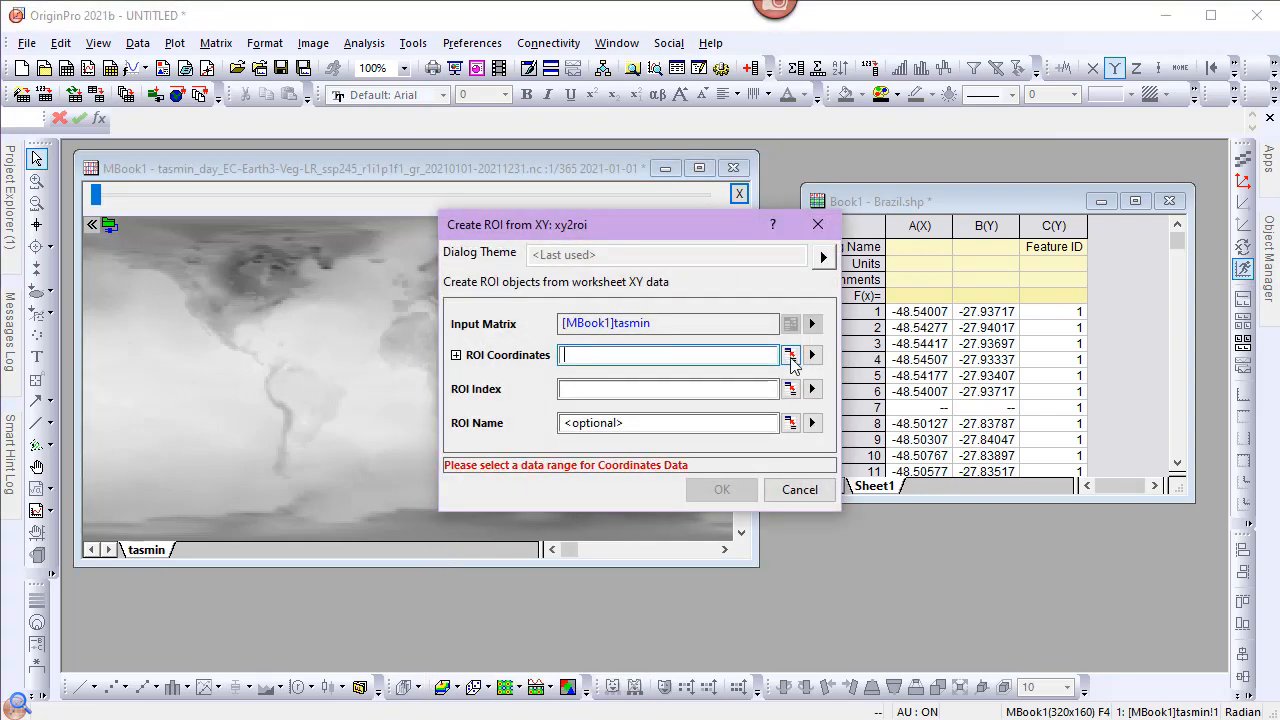
click(790, 355)
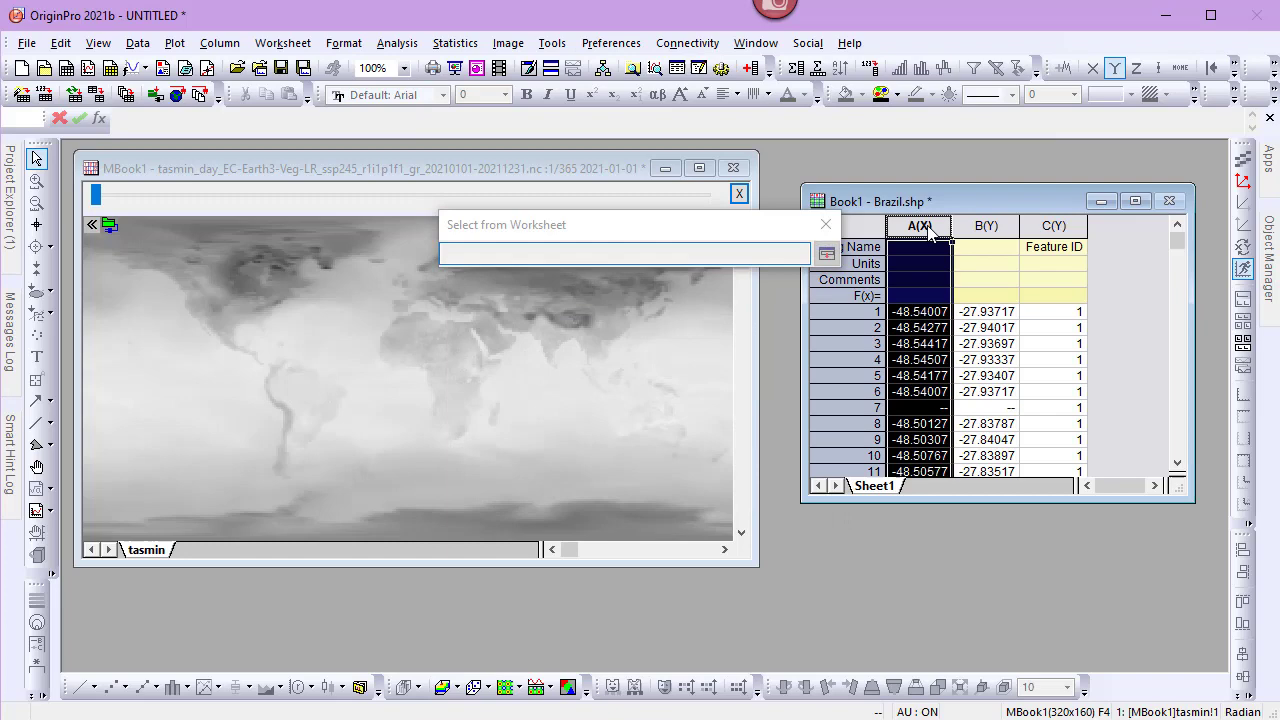
click(827, 252)
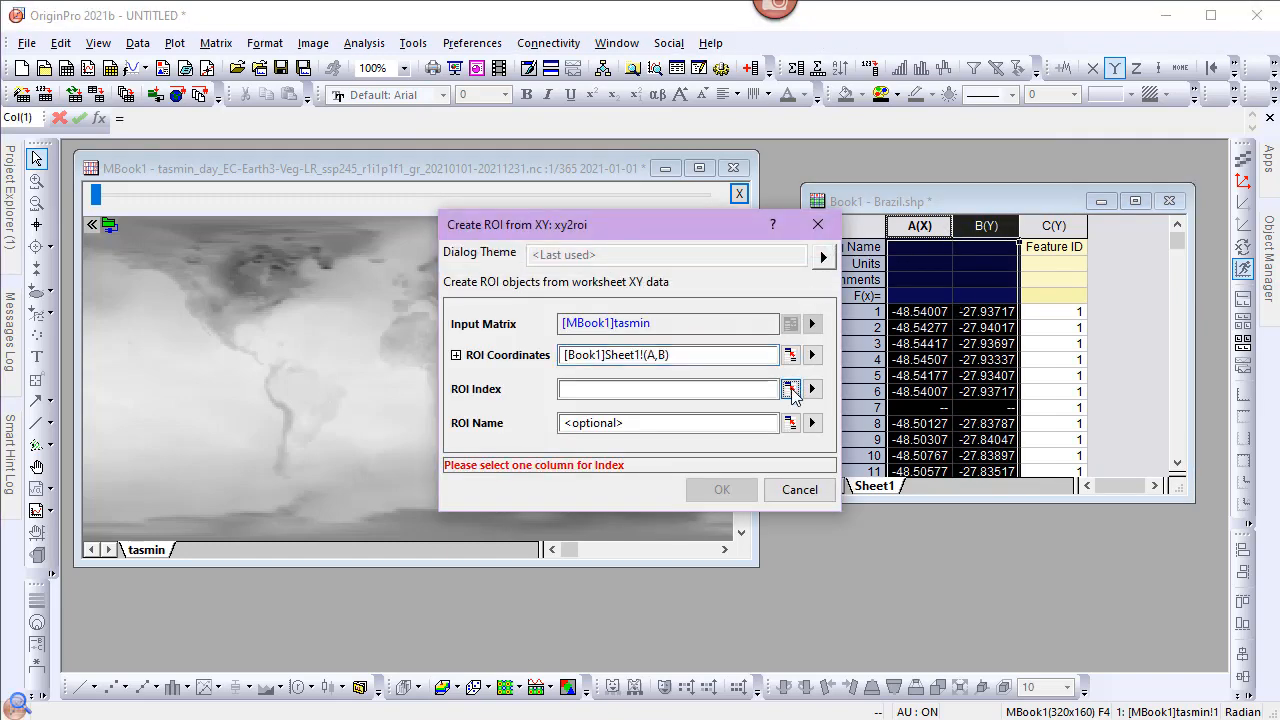
click(790, 389)
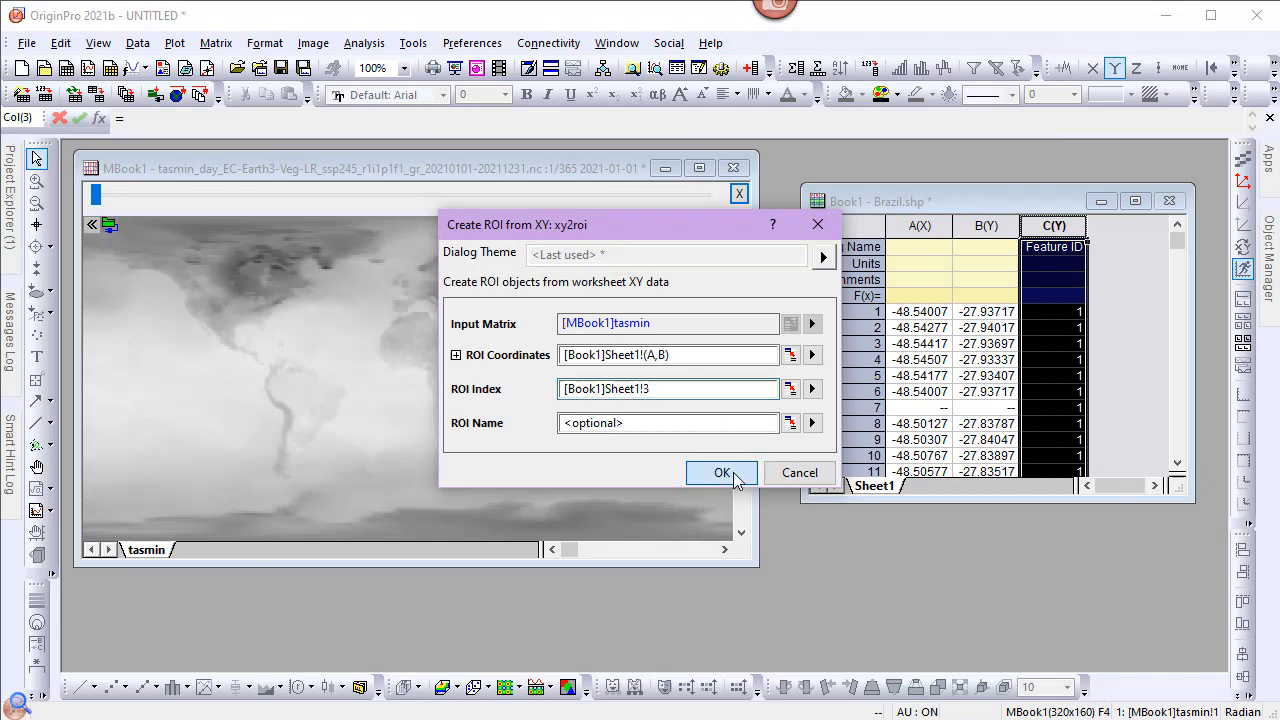
click(720, 473)
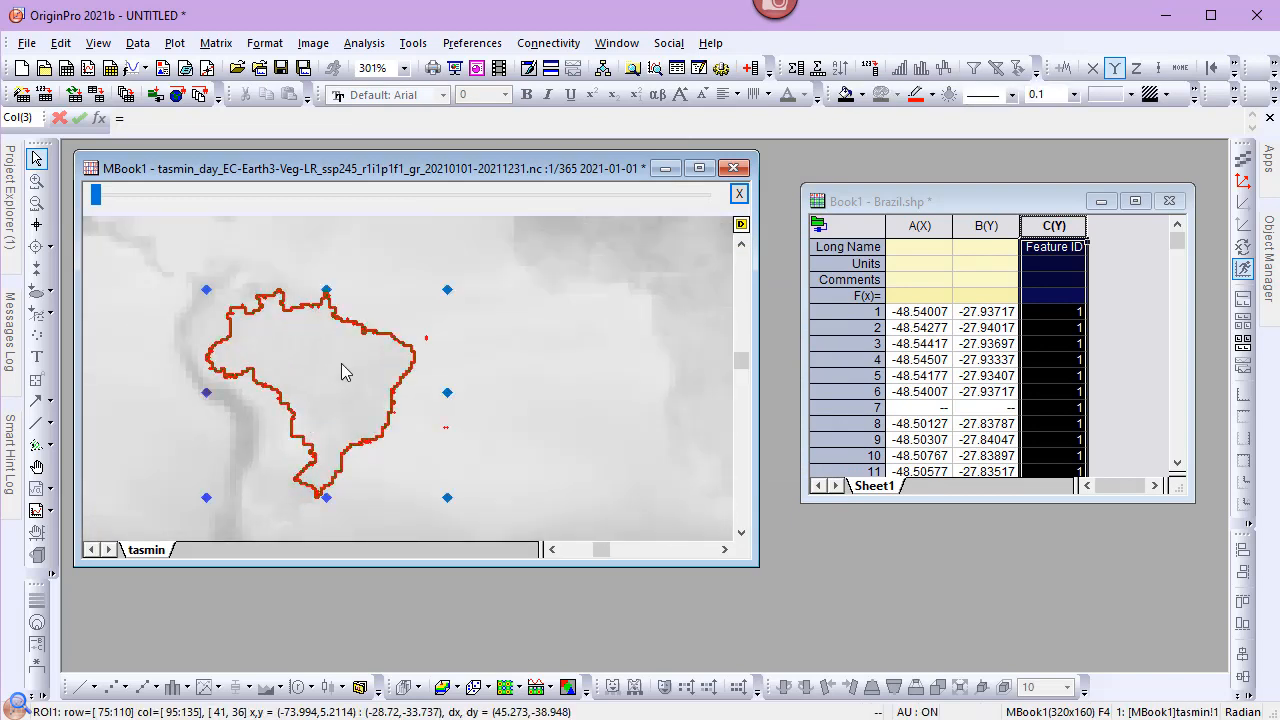
Profile mean and SD inside the Brazil ROI, then select the Date, Mean and SD columns.
right_click(345, 372)
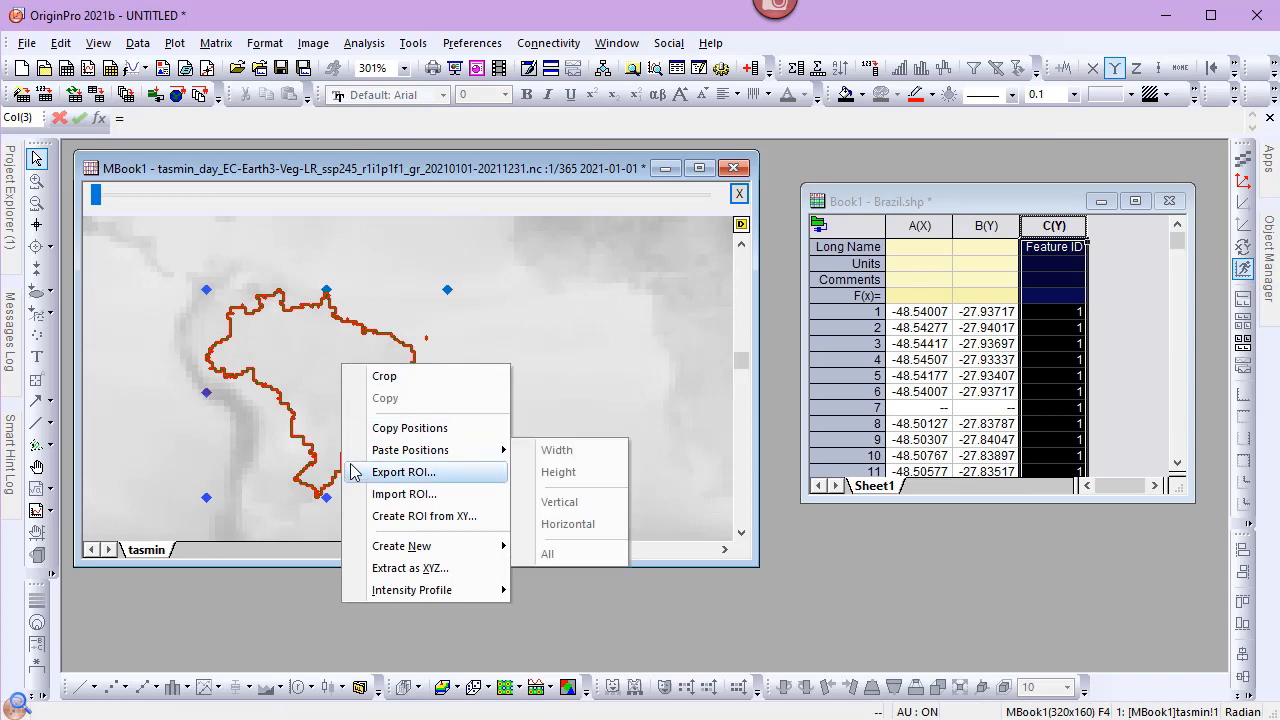
mouse_move(359, 531)
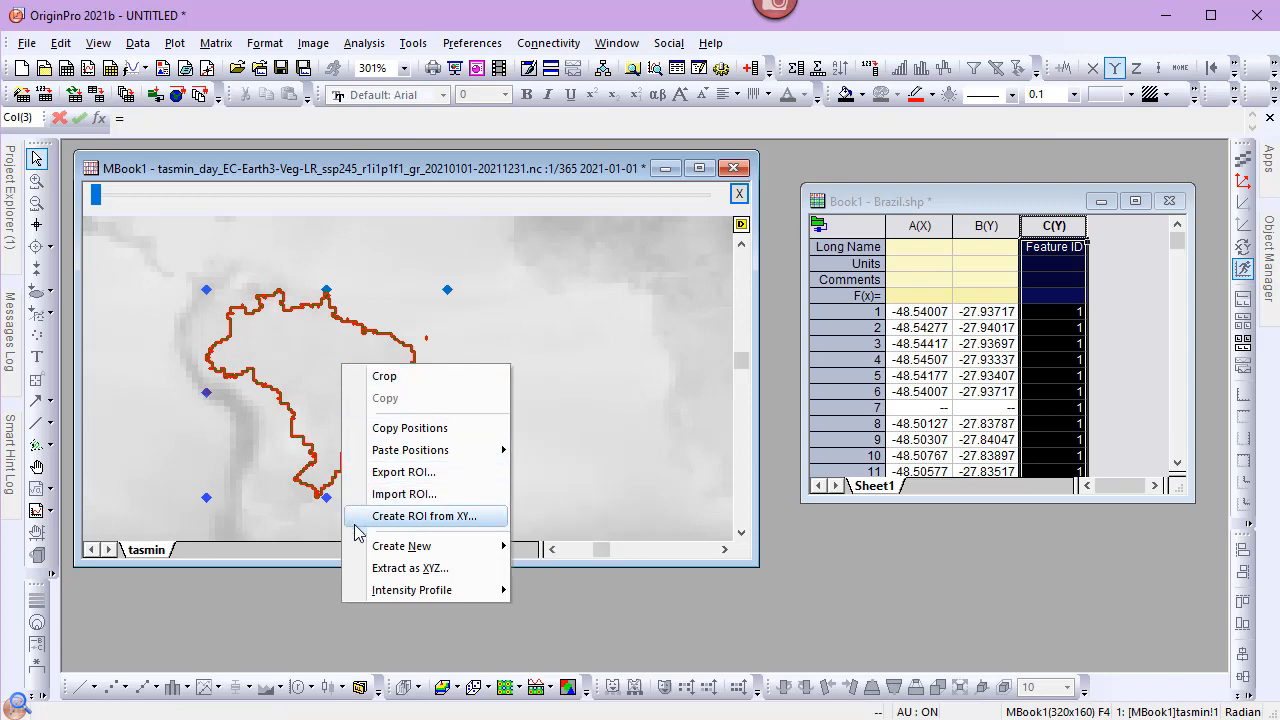
mouse_move(371, 590)
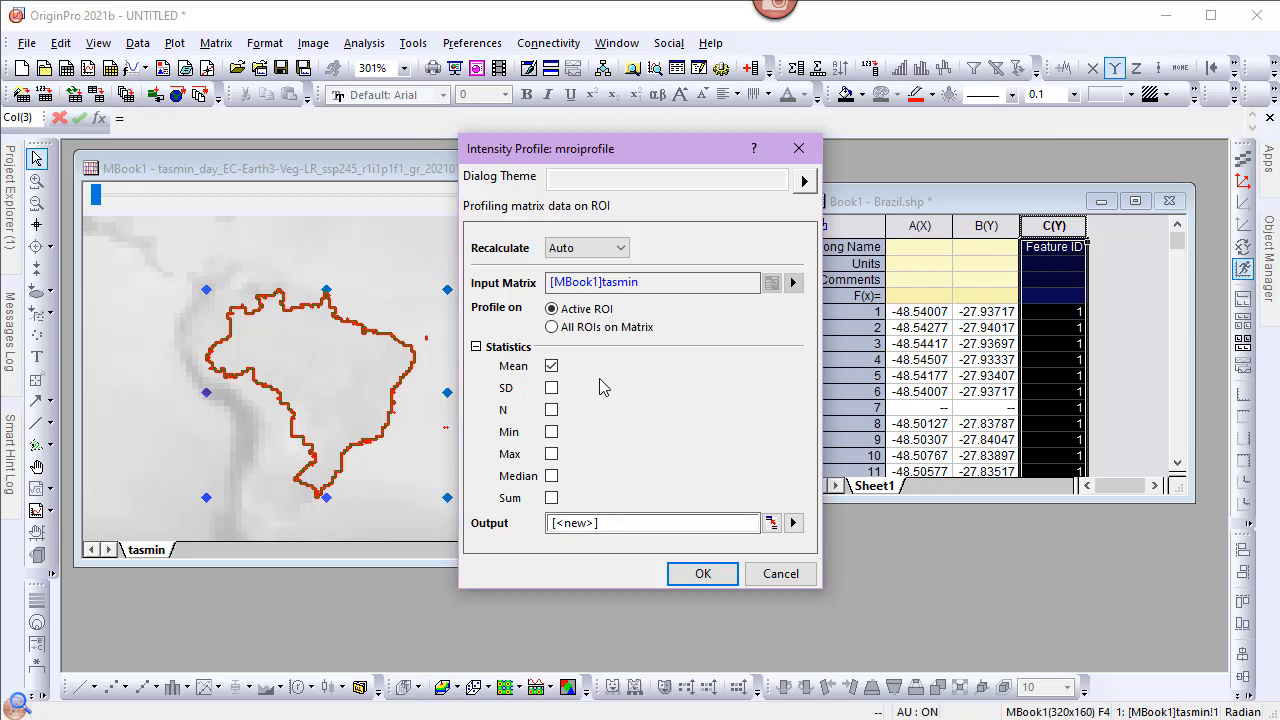
click(551, 387)
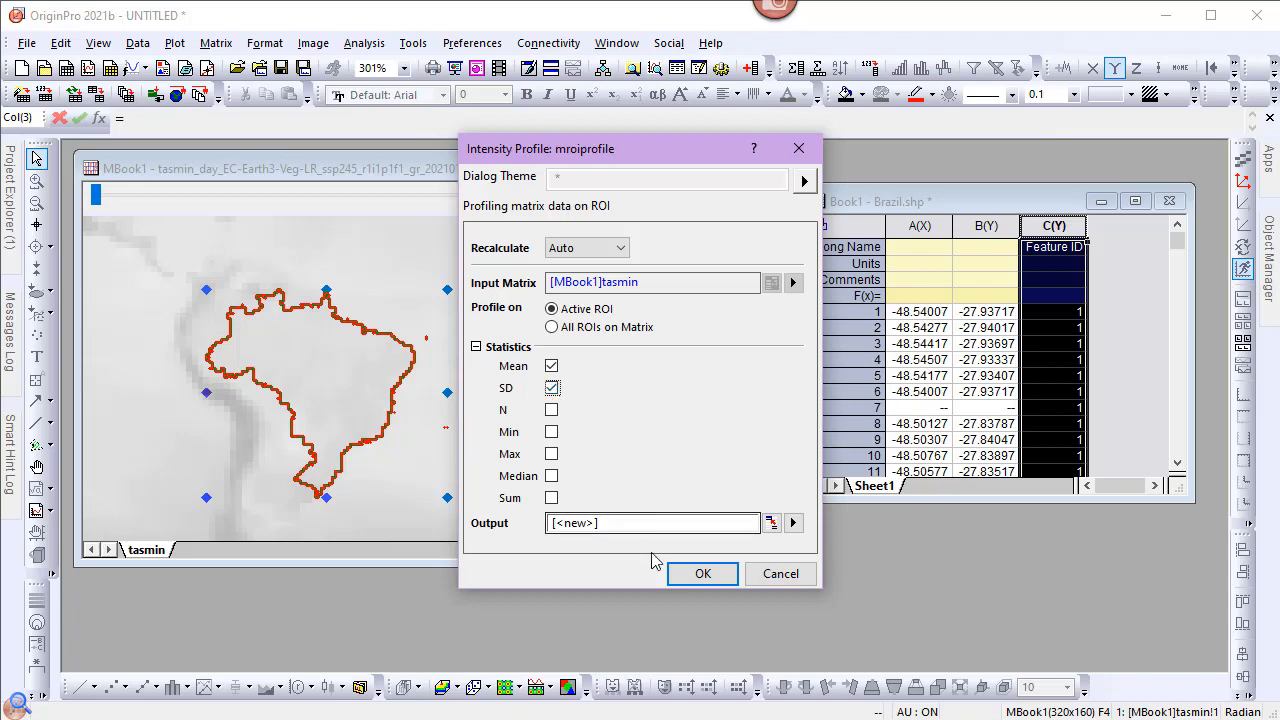
click(702, 573)
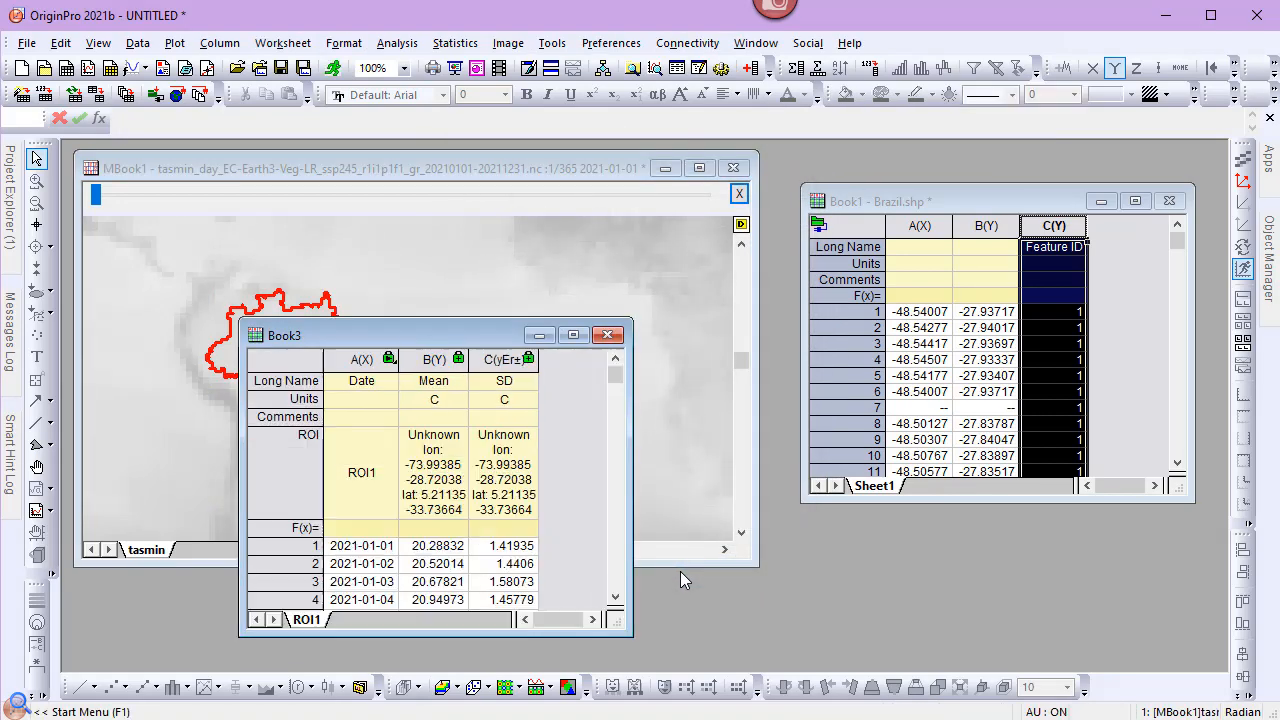
click(361, 359)
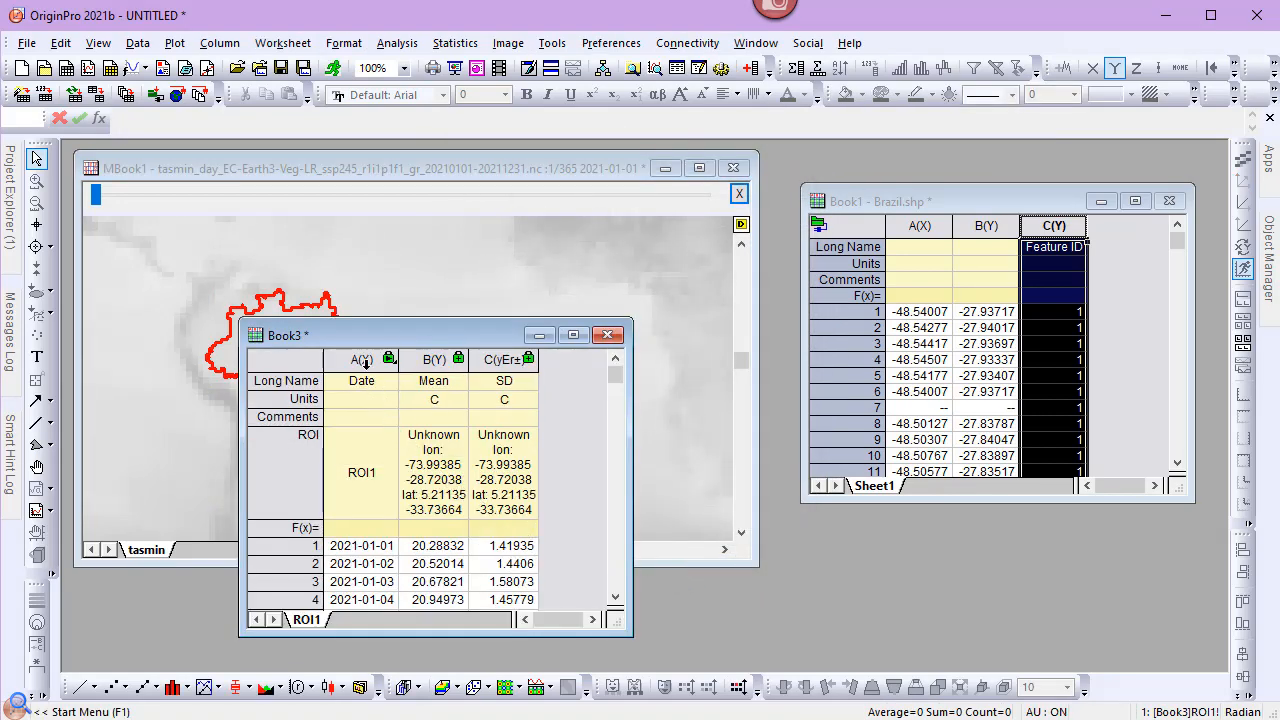
click(361, 359)
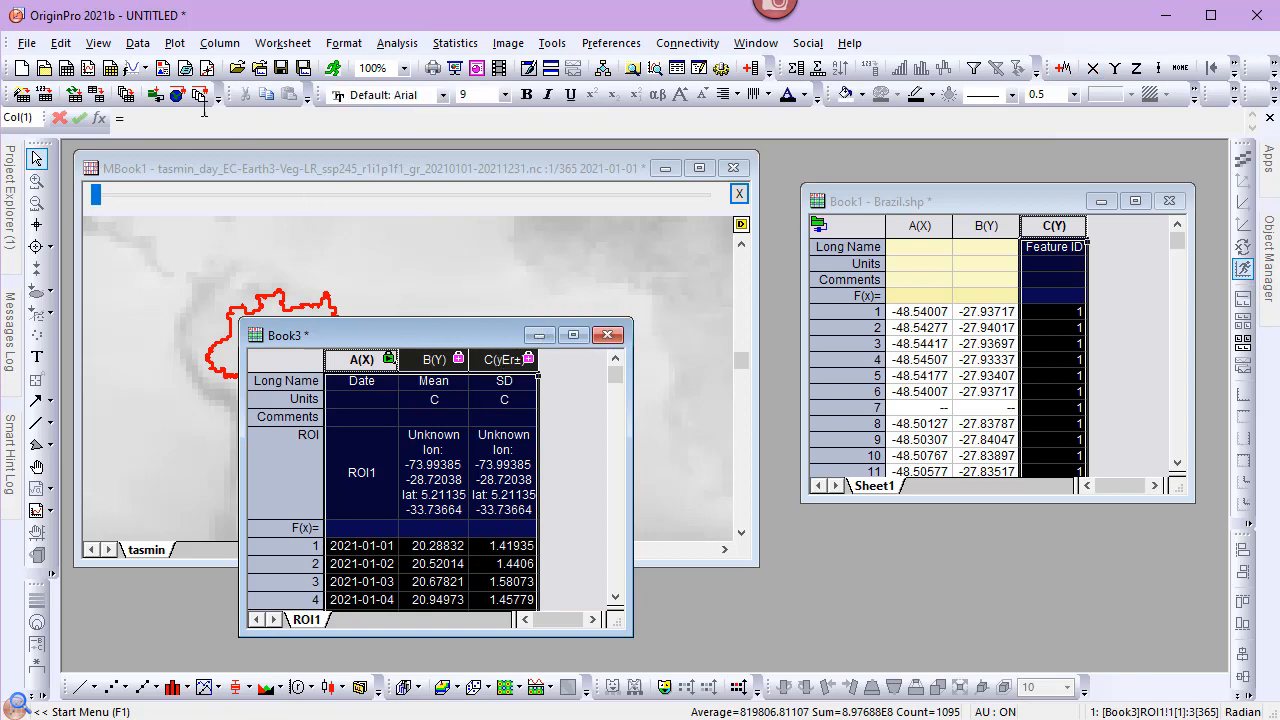
Plot a Basic 2D line graph, enlarge it, and set the X axis from 1/1/2021 to 1/1/2022 in 2-month increments.
click(174, 42)
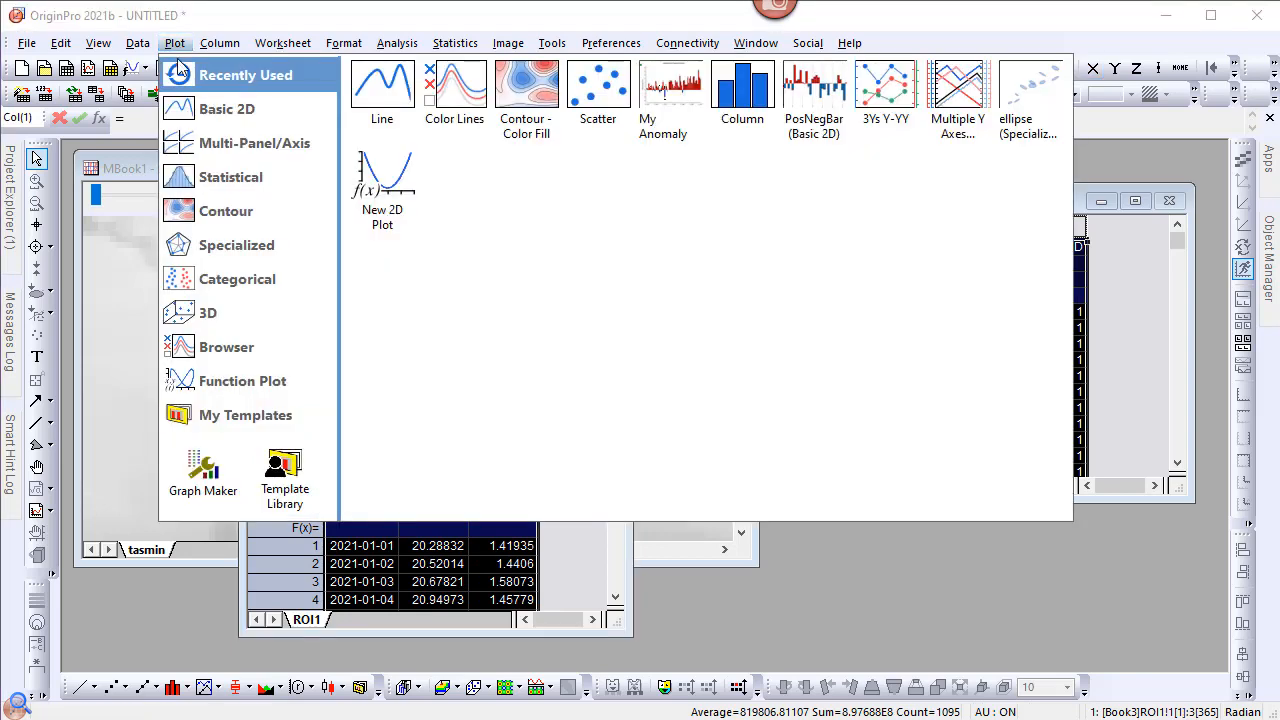
click(227, 108)
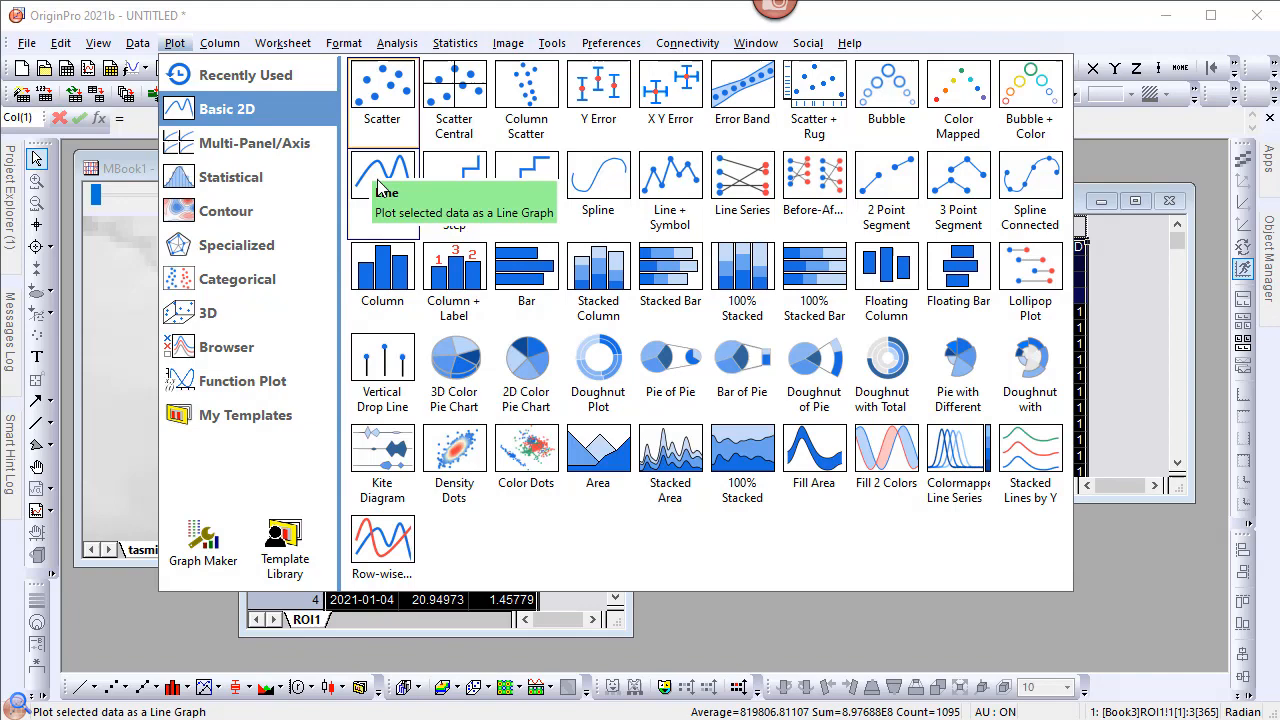
click(382, 170)
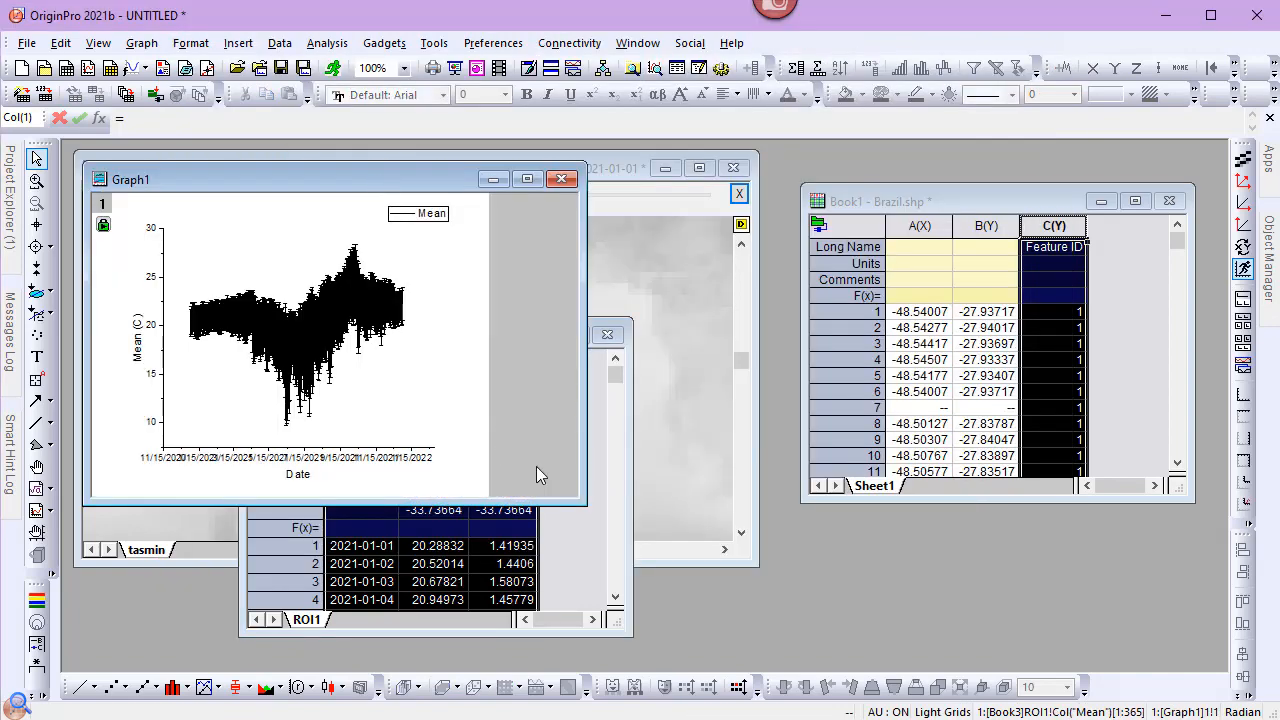
drag(583, 505, 728, 655)
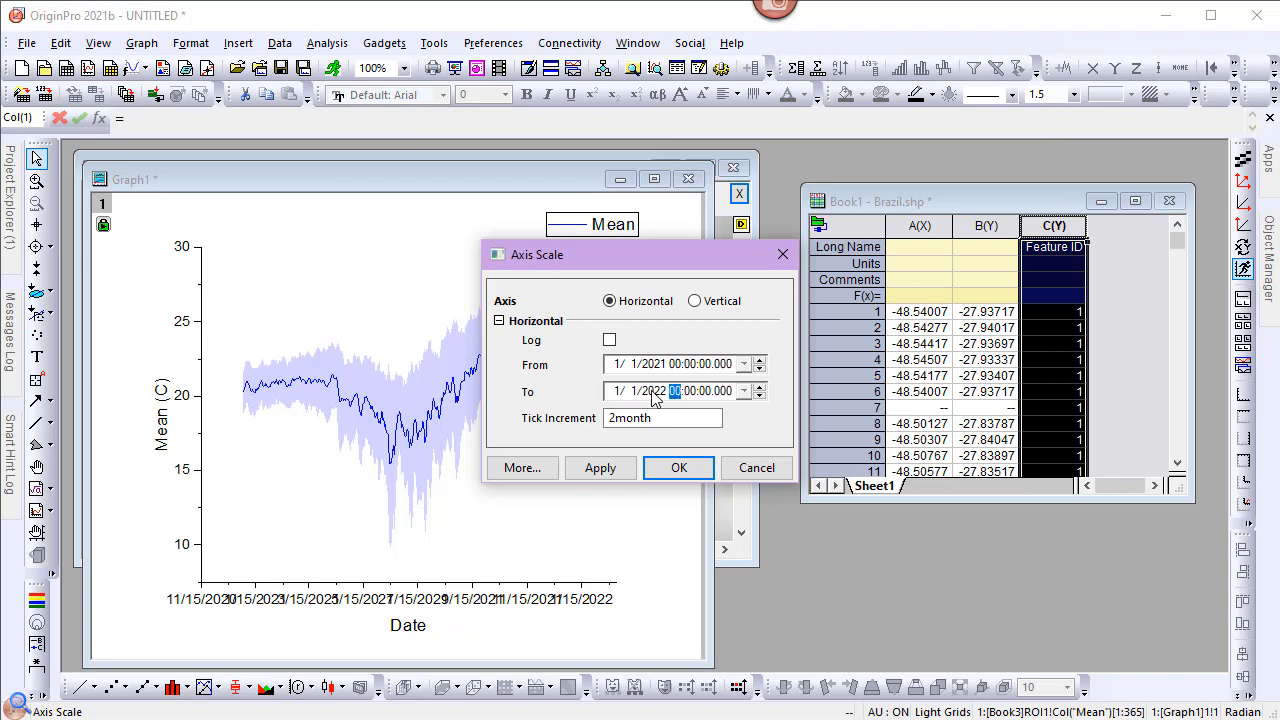
click(678, 467)
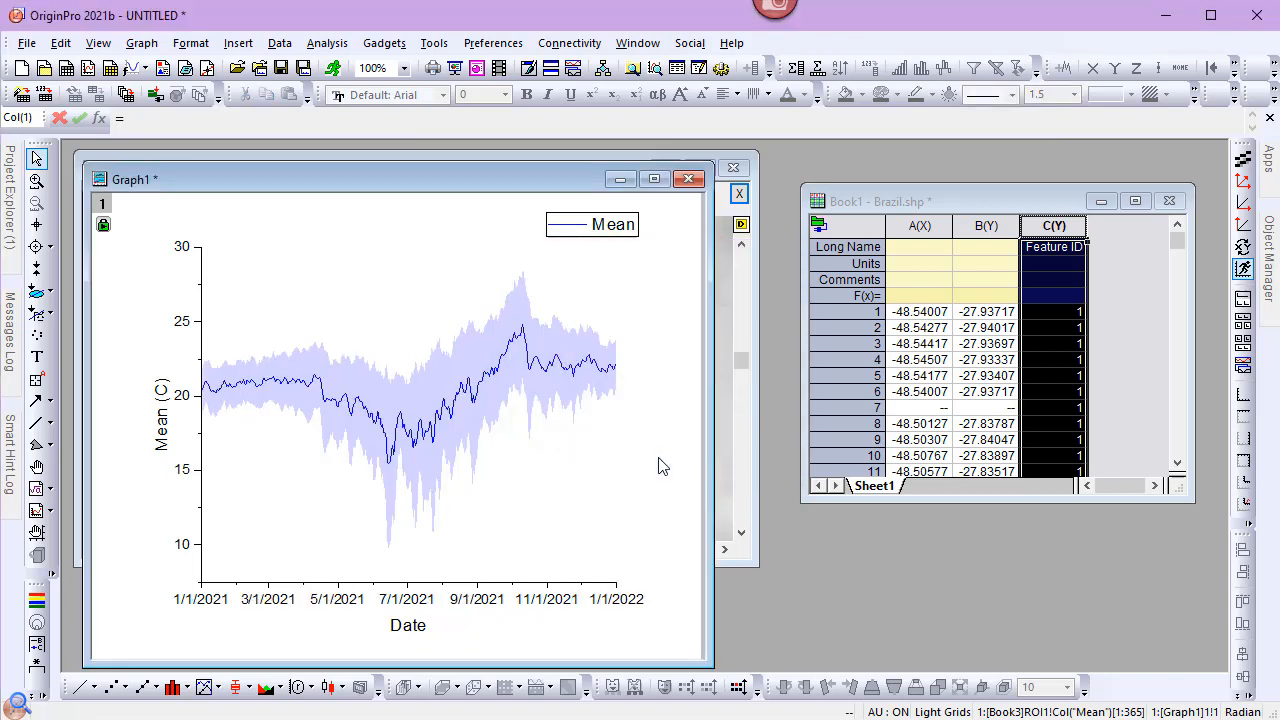
mouse_move(670, 417)
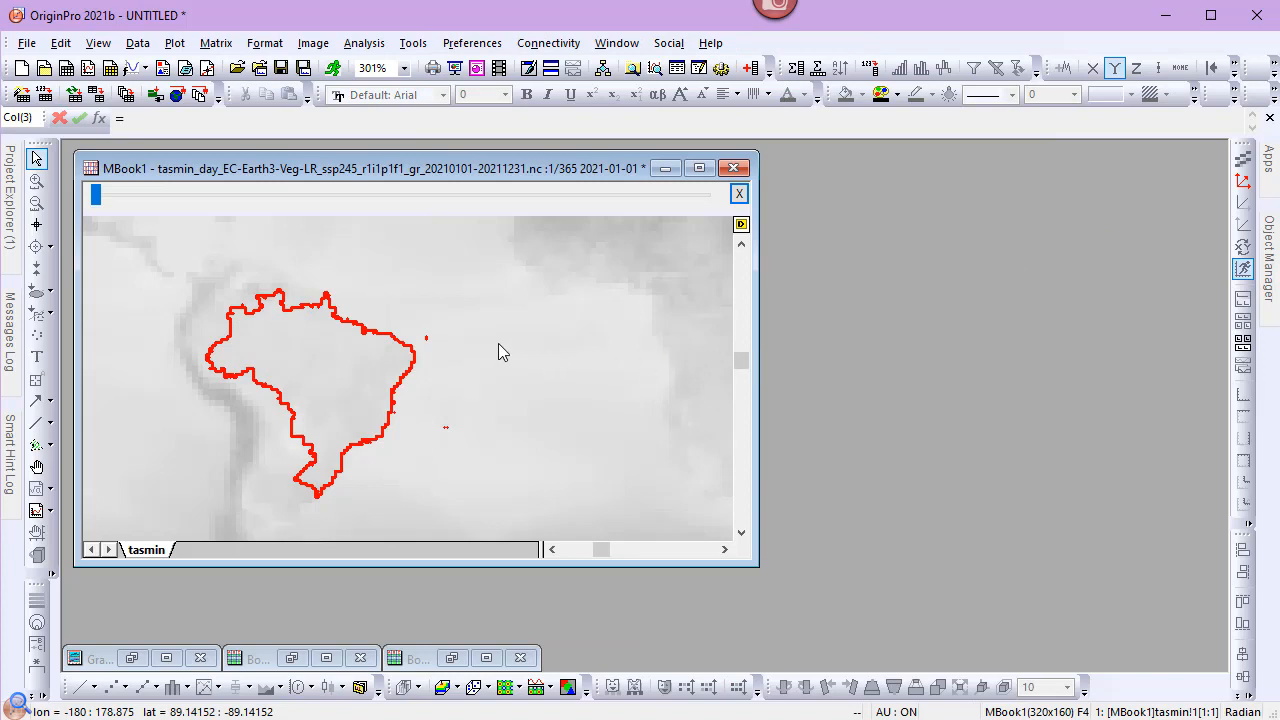
Clear all ROIs from the temperature matrix and set its zoom back to 100%.
right_click(503, 351)
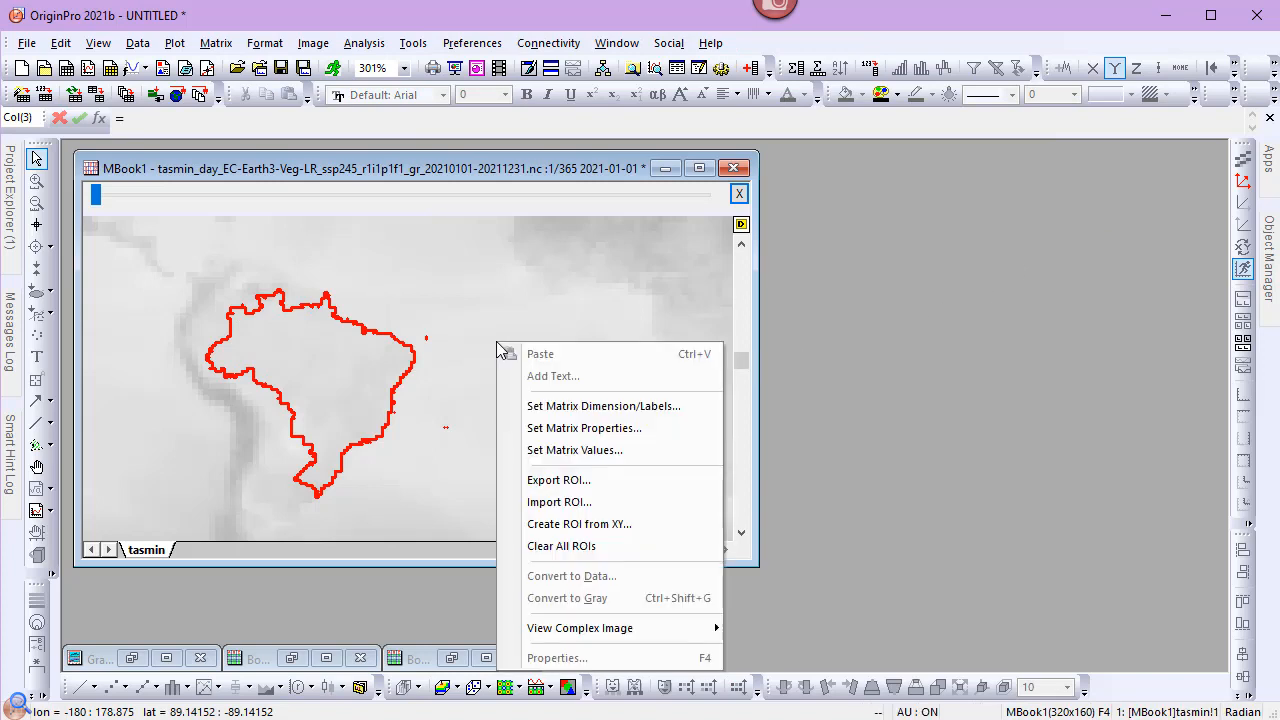
mouse_move(575, 450)
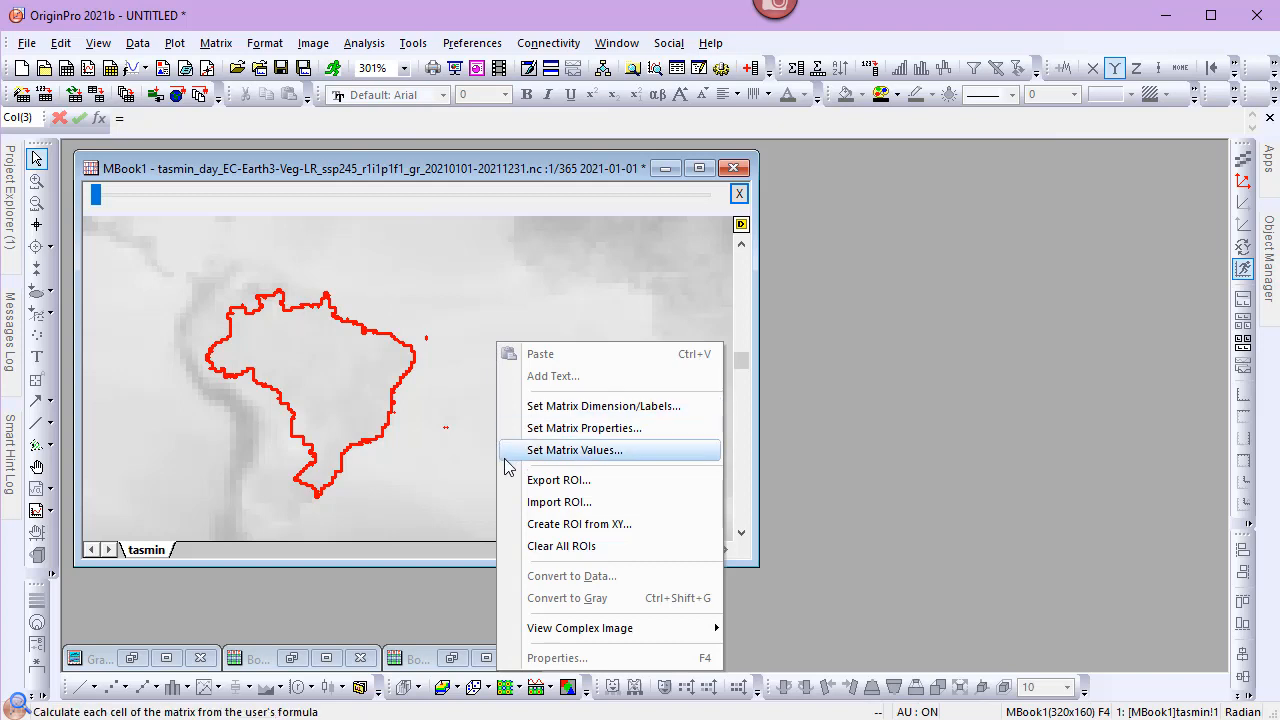
click(561, 546)
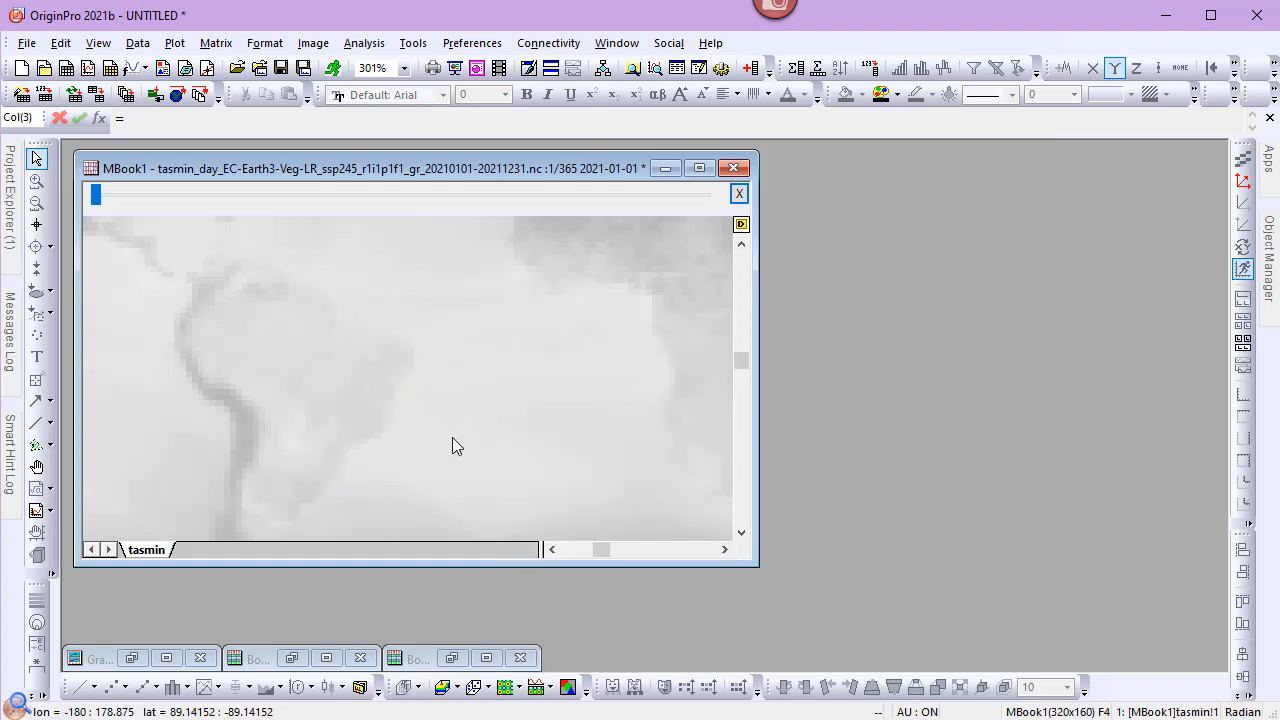
click(408, 68)
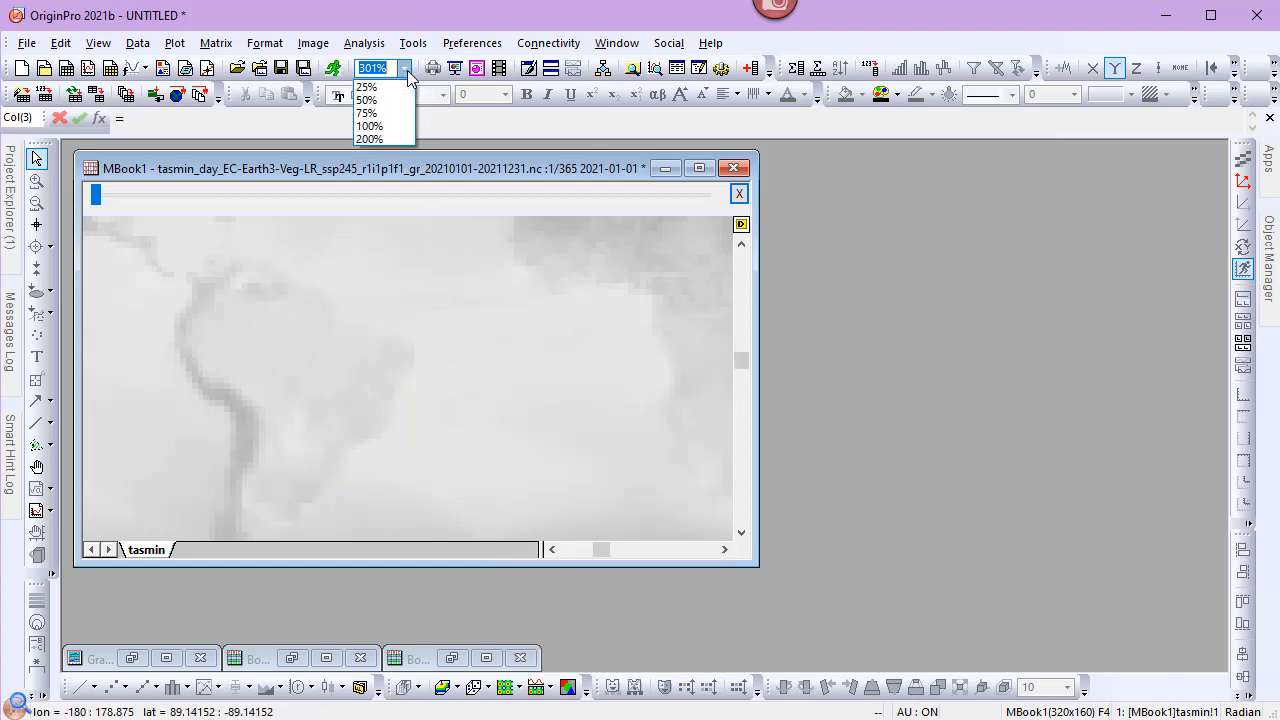
click(367, 126)
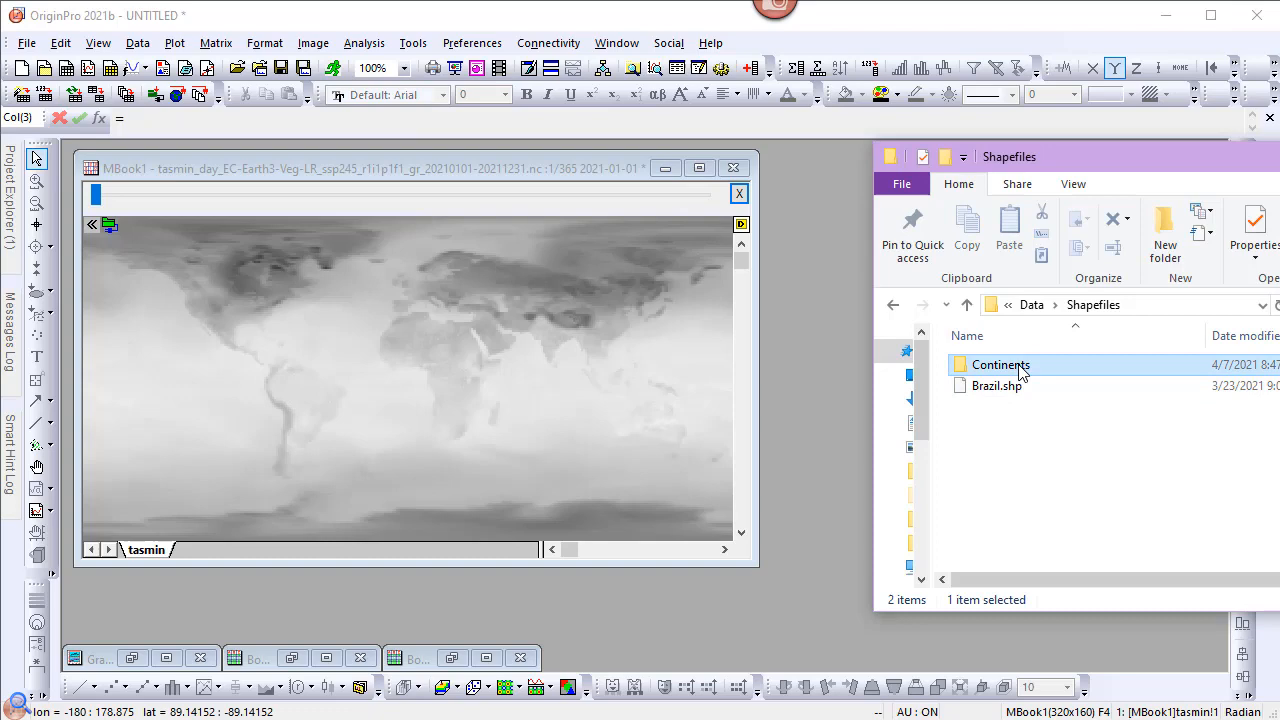
Import continent.shp from the Continents folder, then bring up the matrix's context menu.
double_click(1000, 364)
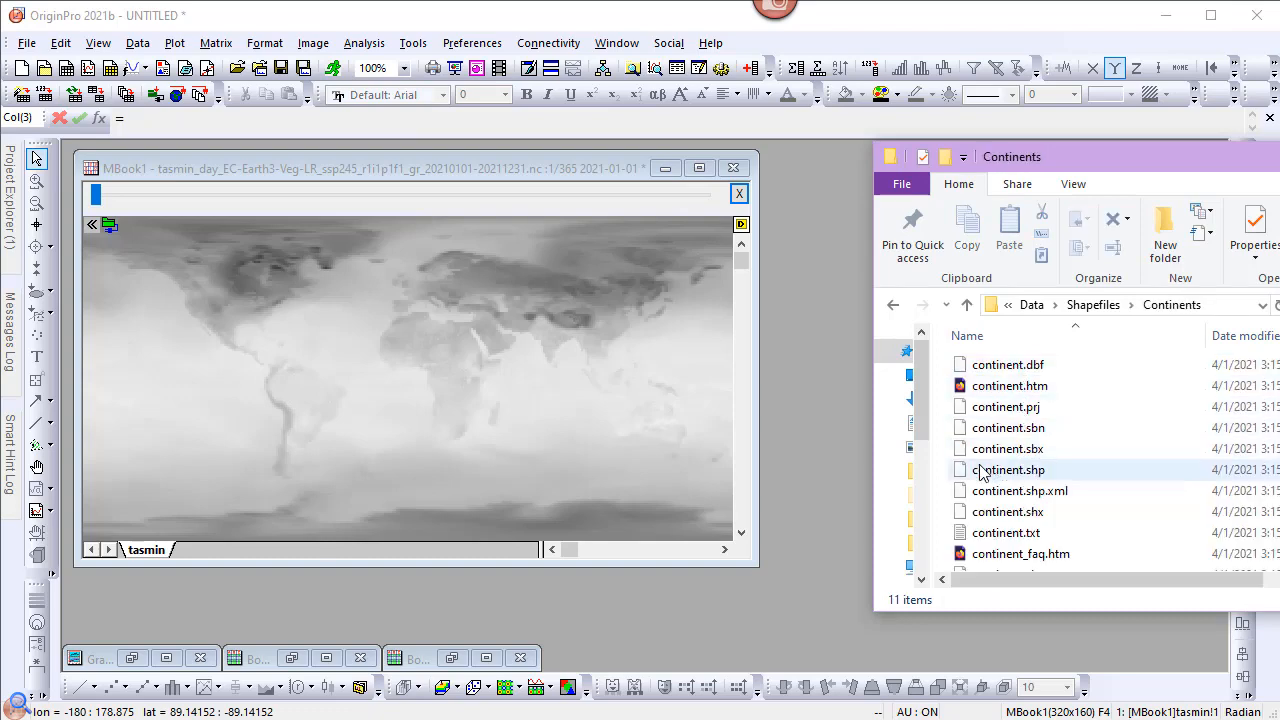
click(1007, 469)
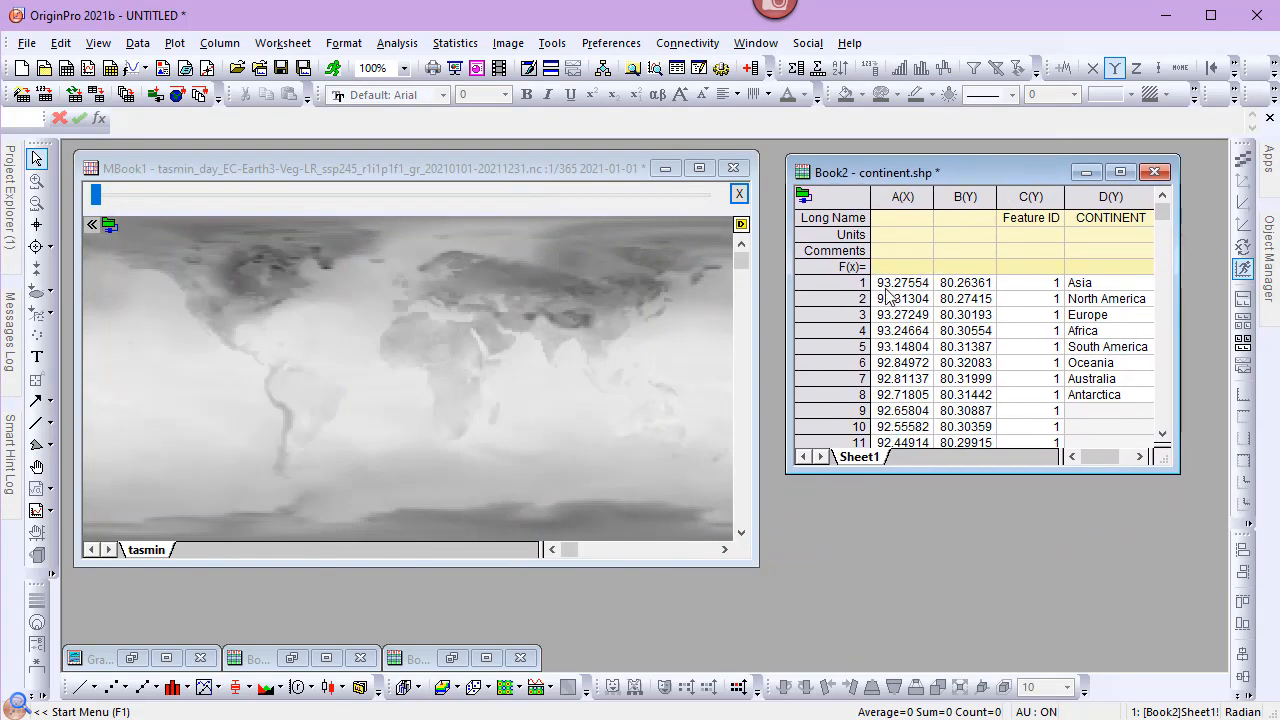
mouse_move(409, 336)
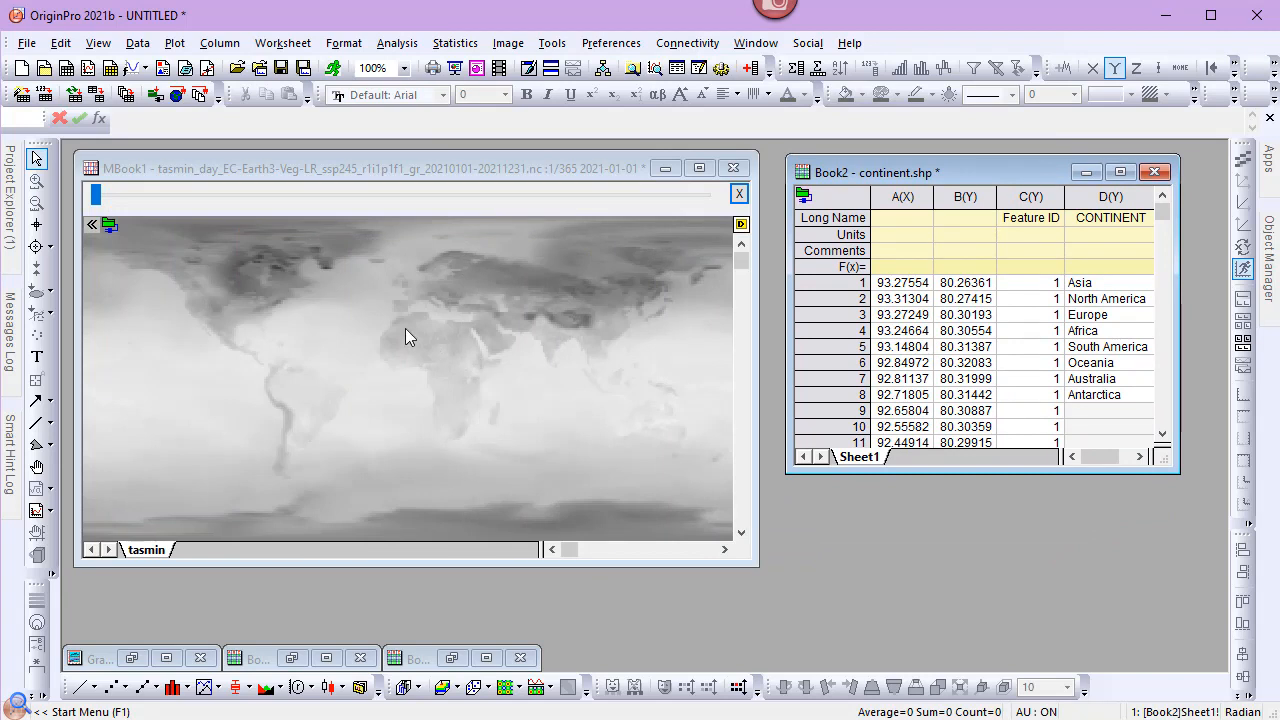
right_click(410, 336)
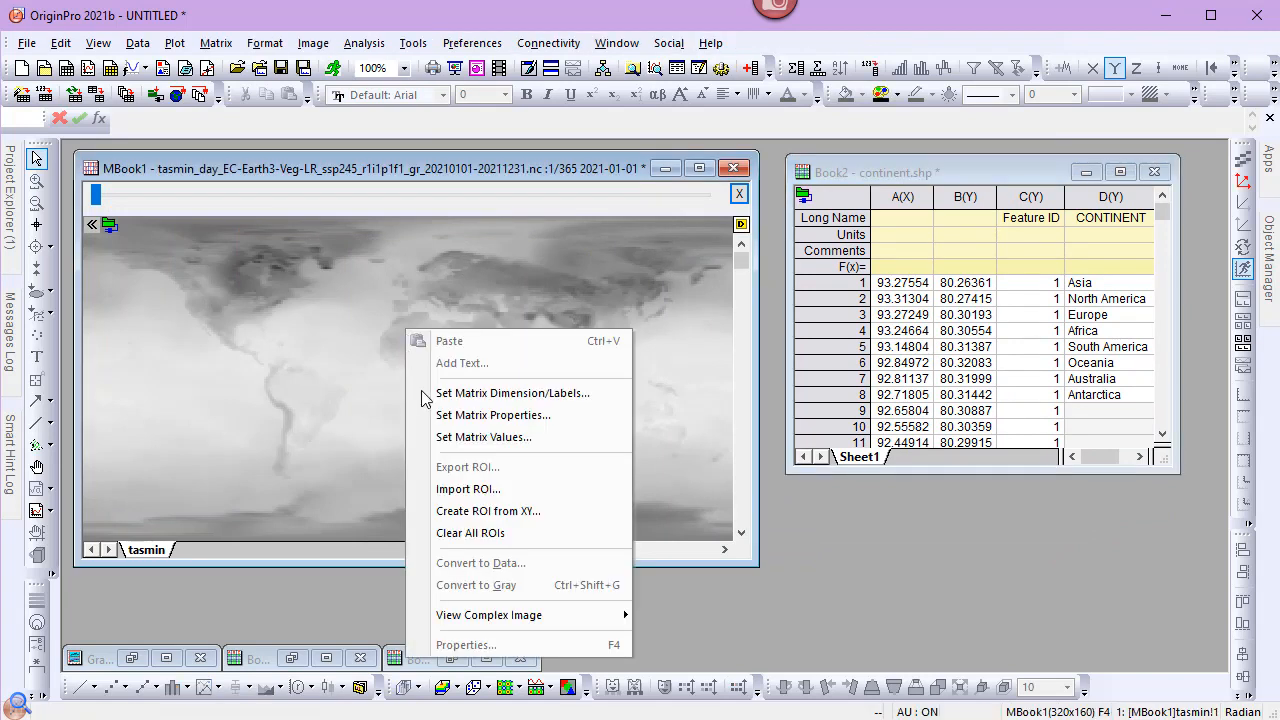
Create ROIs from XY with columns A,B as coordinates, Feature ID as index, CONTINENT as names.
click(488, 511)
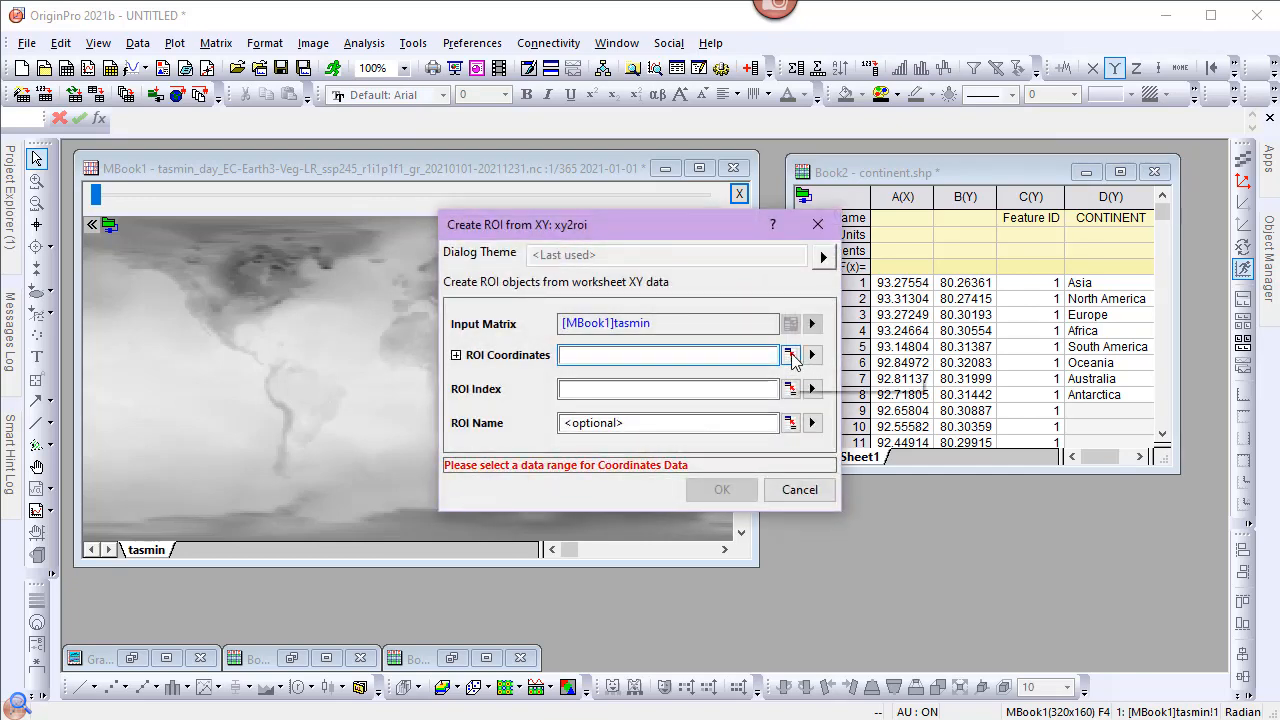
click(790, 355)
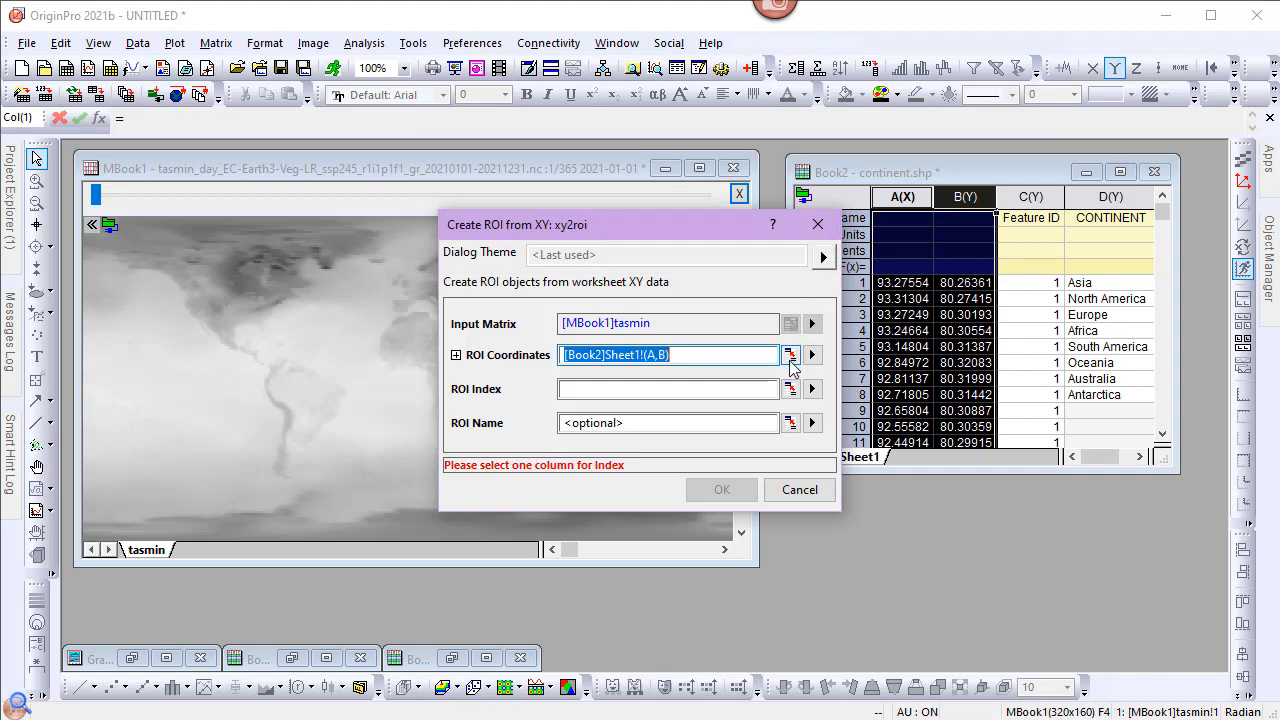
click(790, 354)
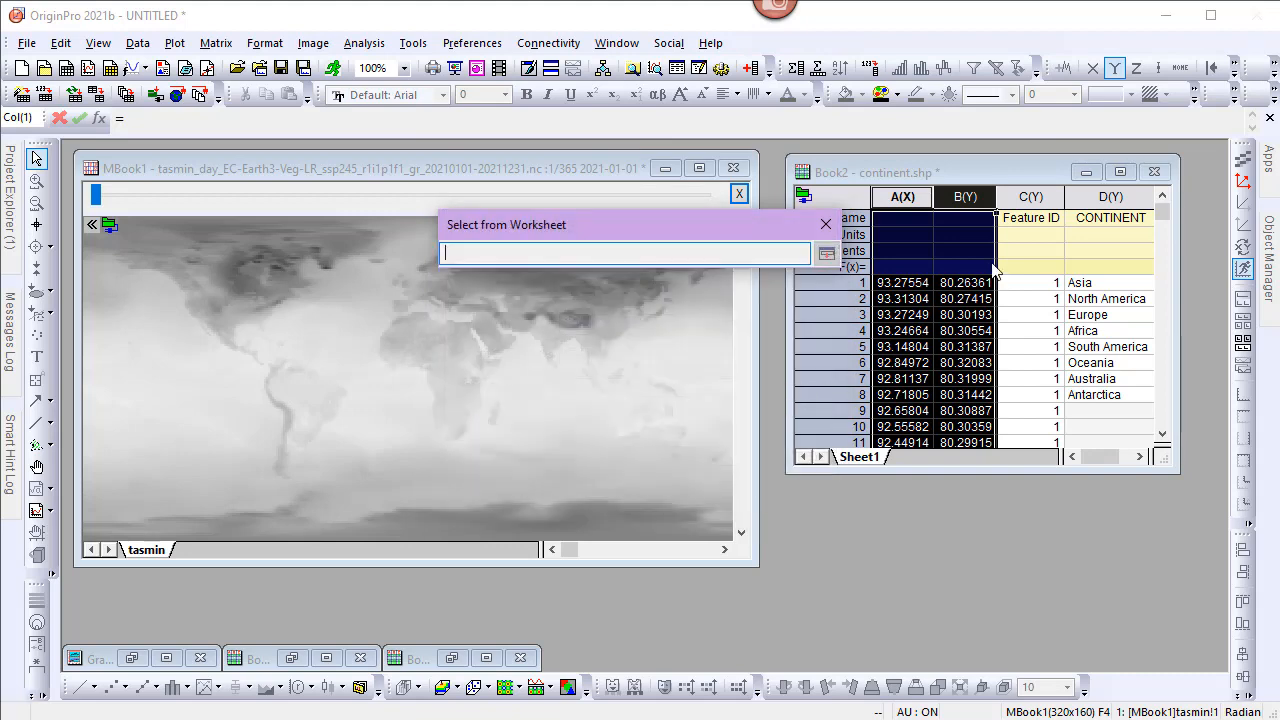
click(1030, 196)
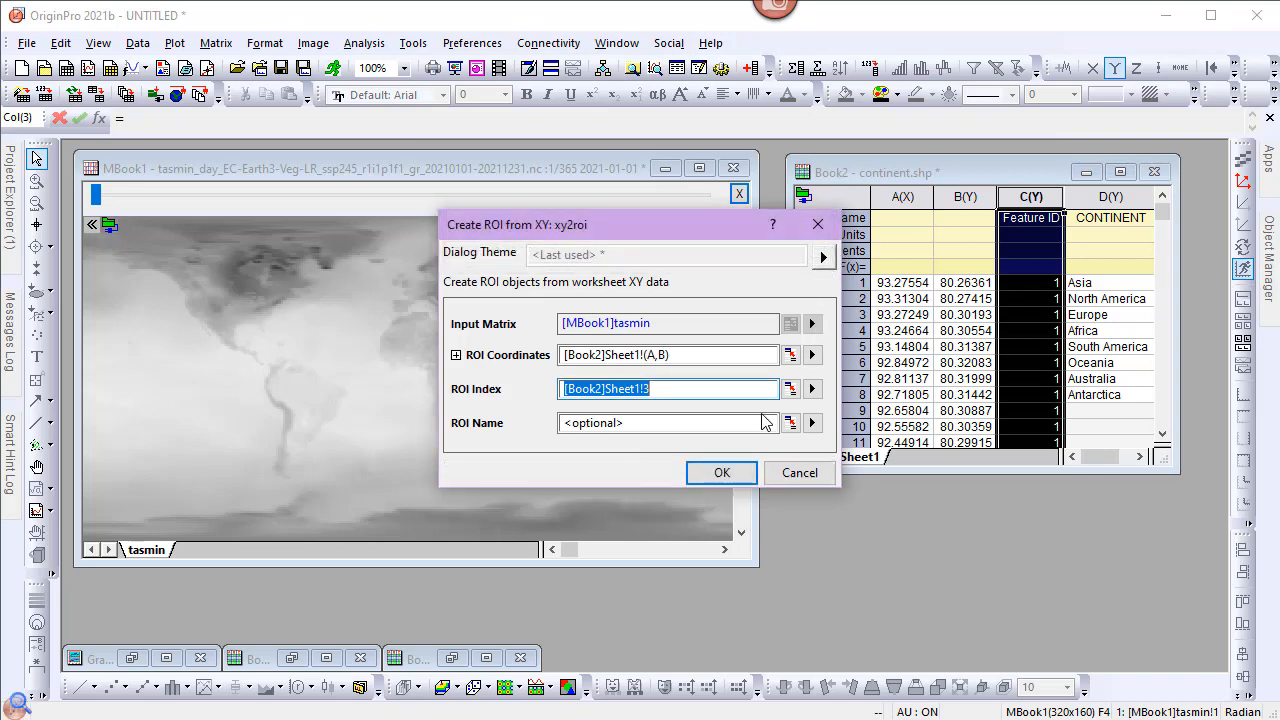
click(812, 422)
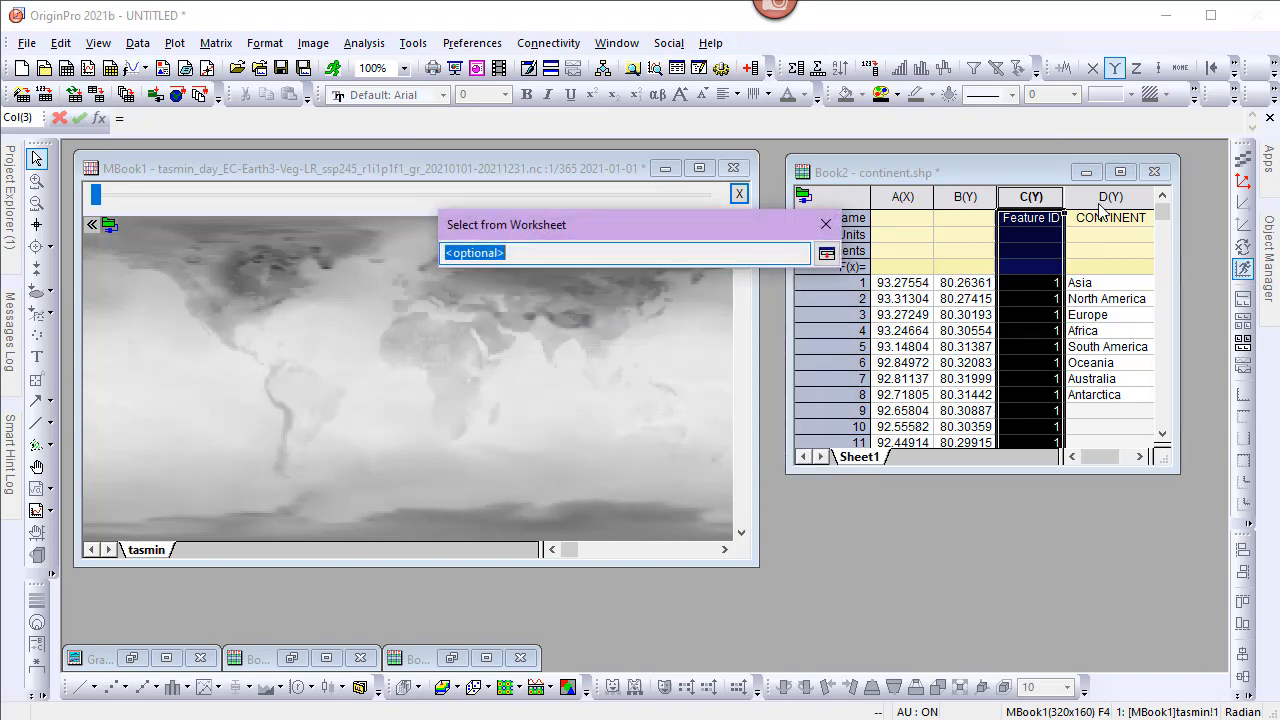
click(1110, 217)
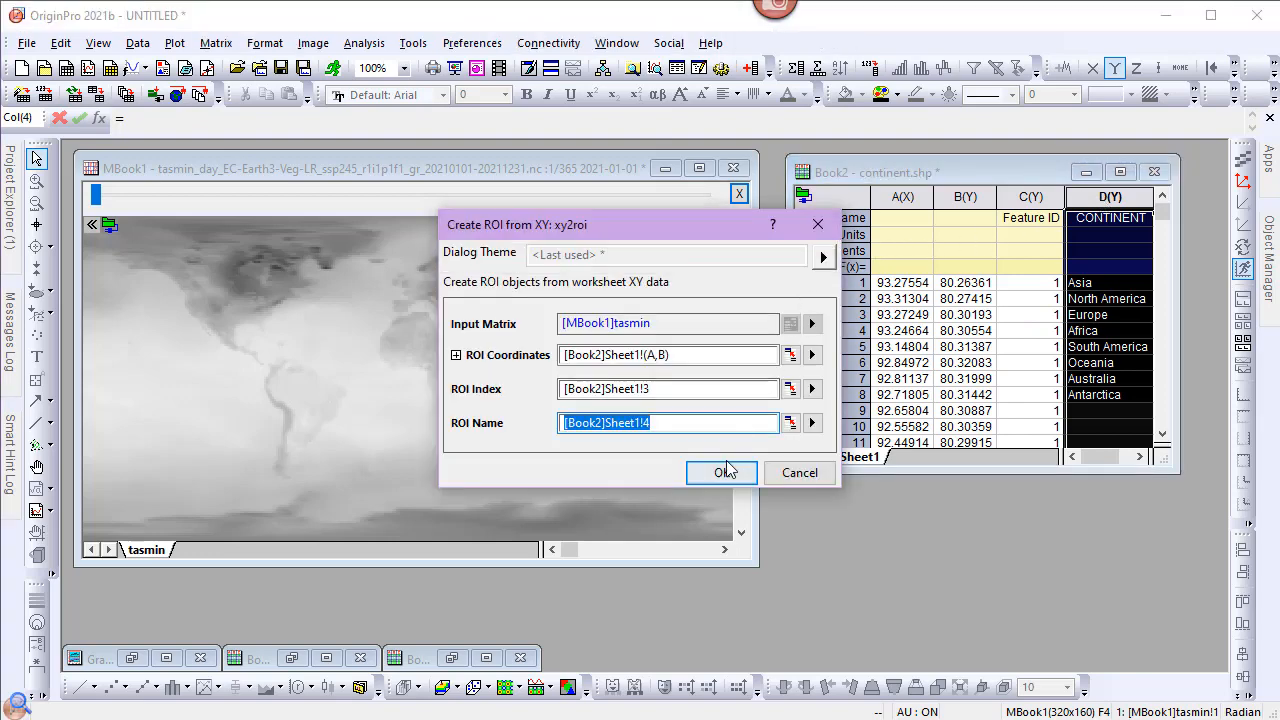
click(721, 473)
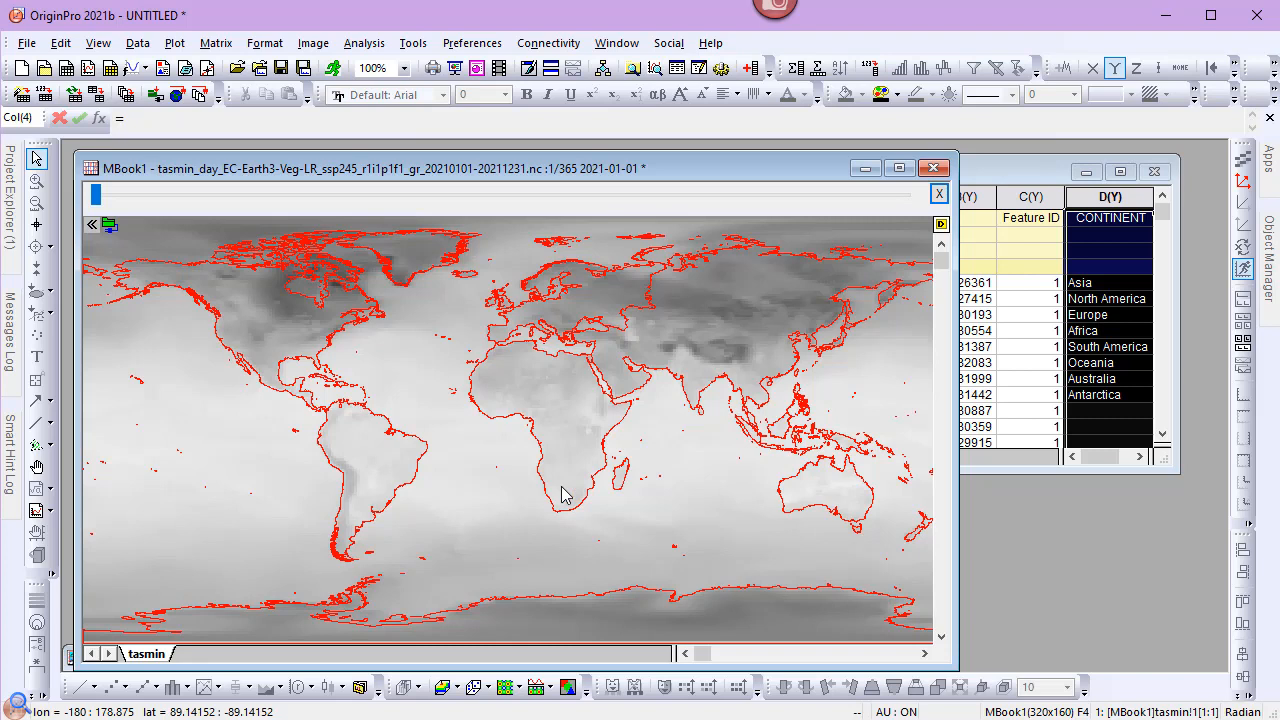
mouse_move(291, 336)
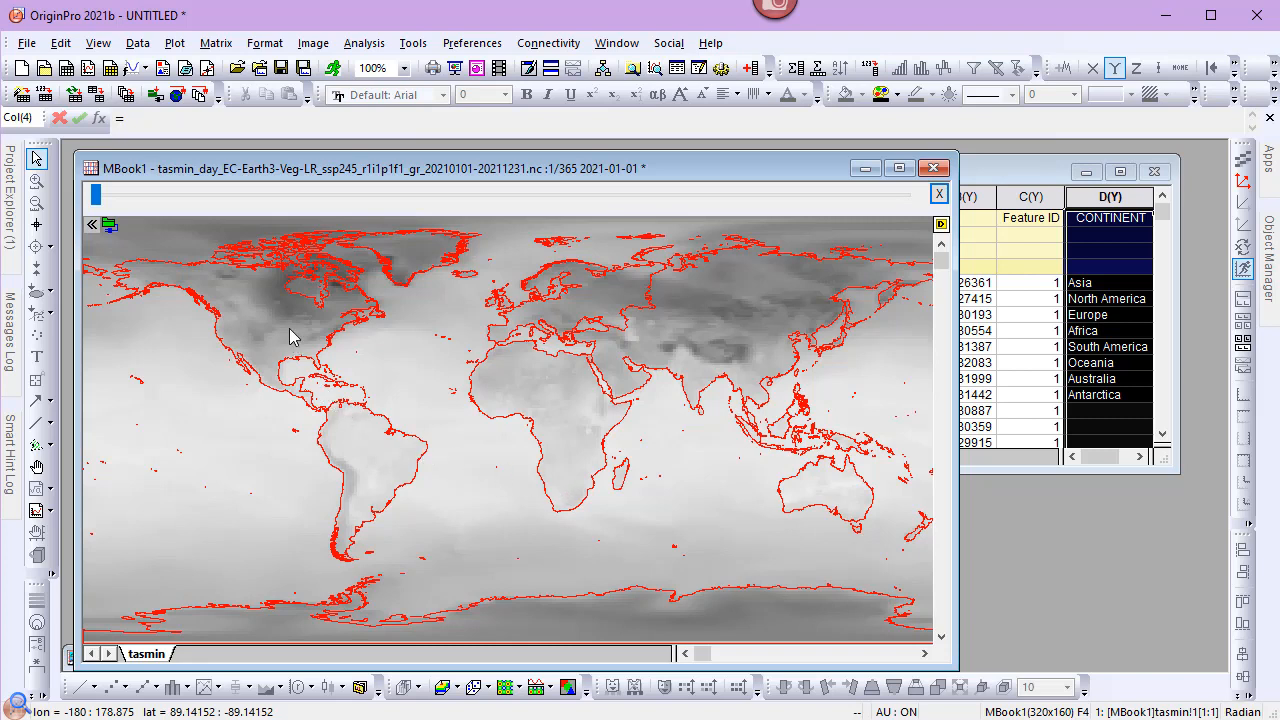
Open the Intensity Profile dialog from the North America ROI's context menu.
right_click(290, 335)
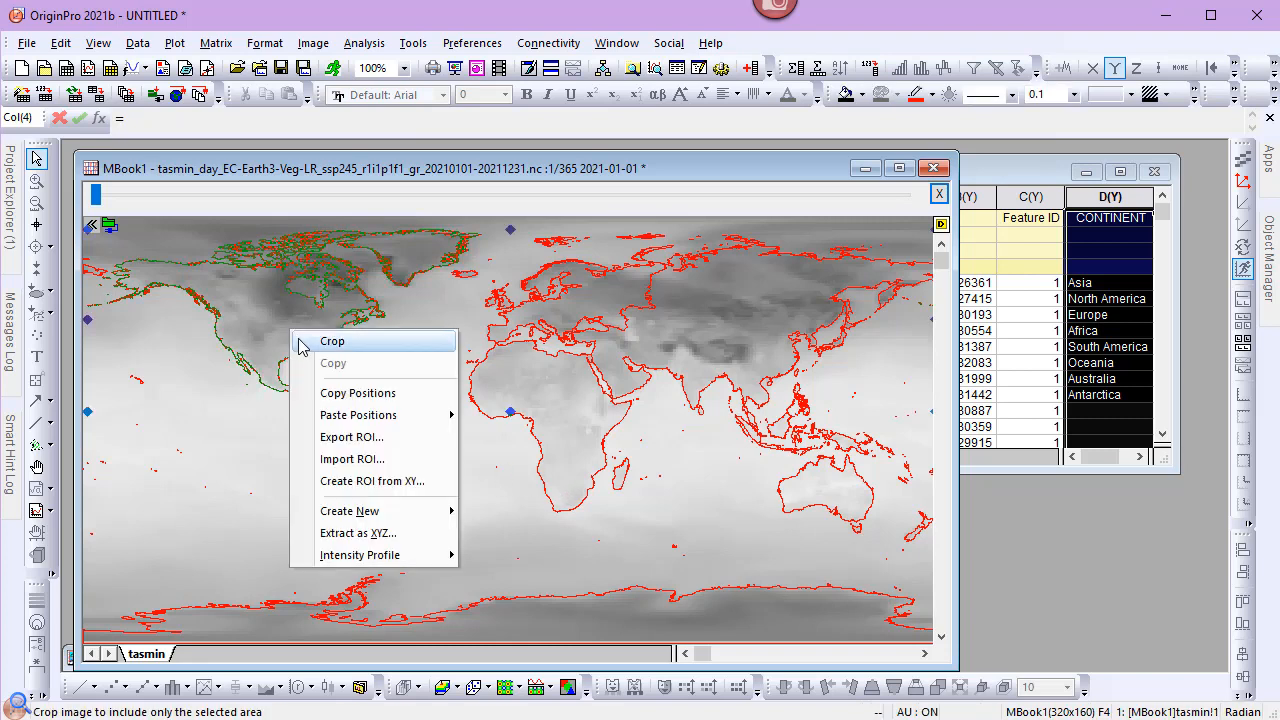
mouse_move(357, 533)
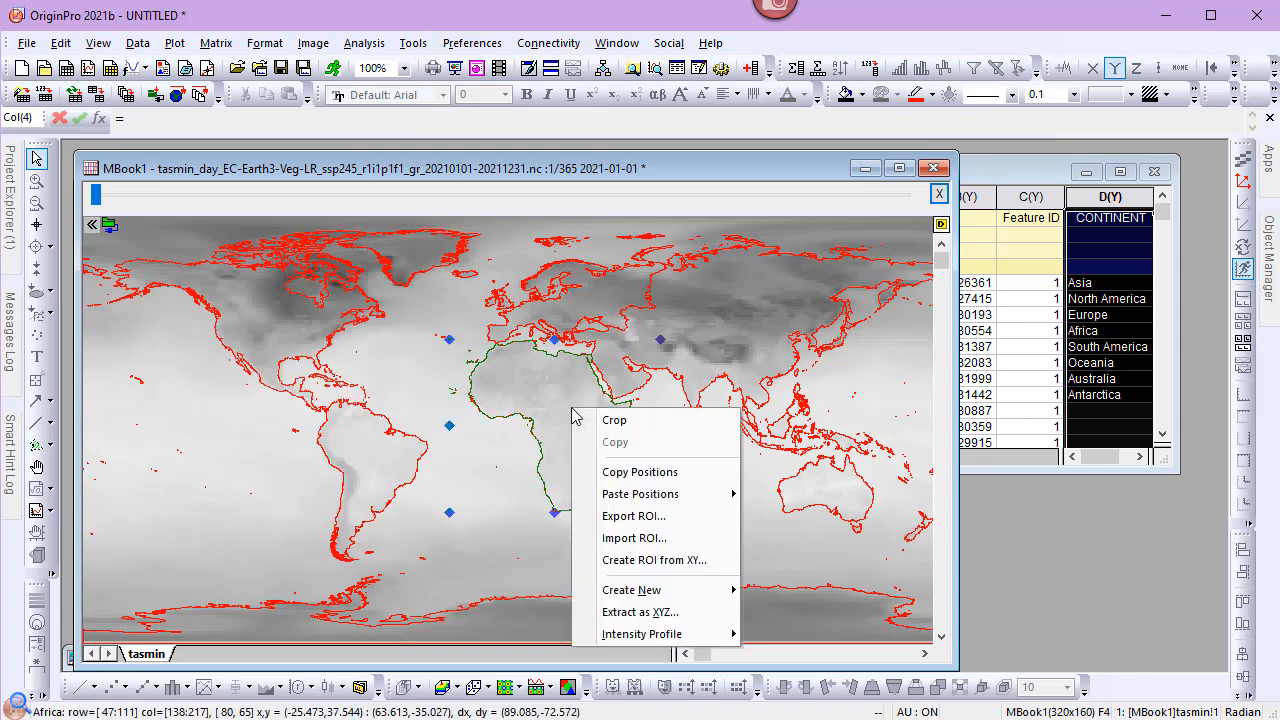
mouse_move(633, 538)
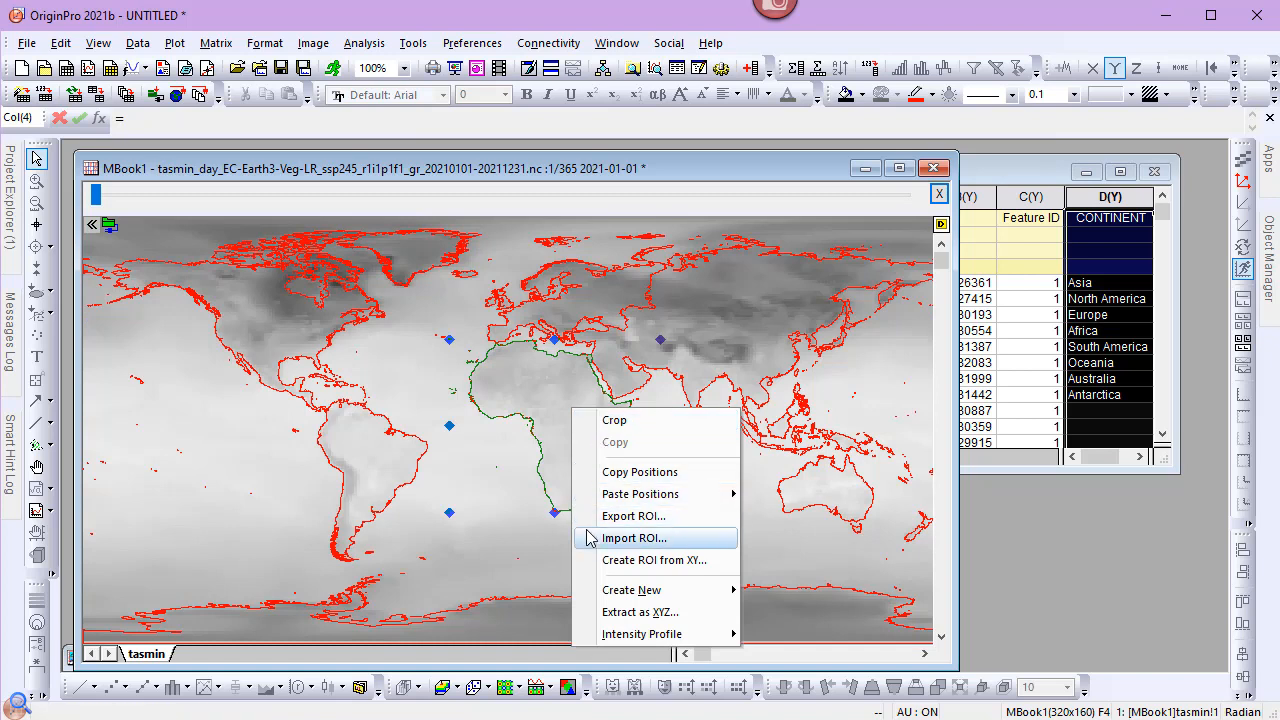
mouse_move(644, 634)
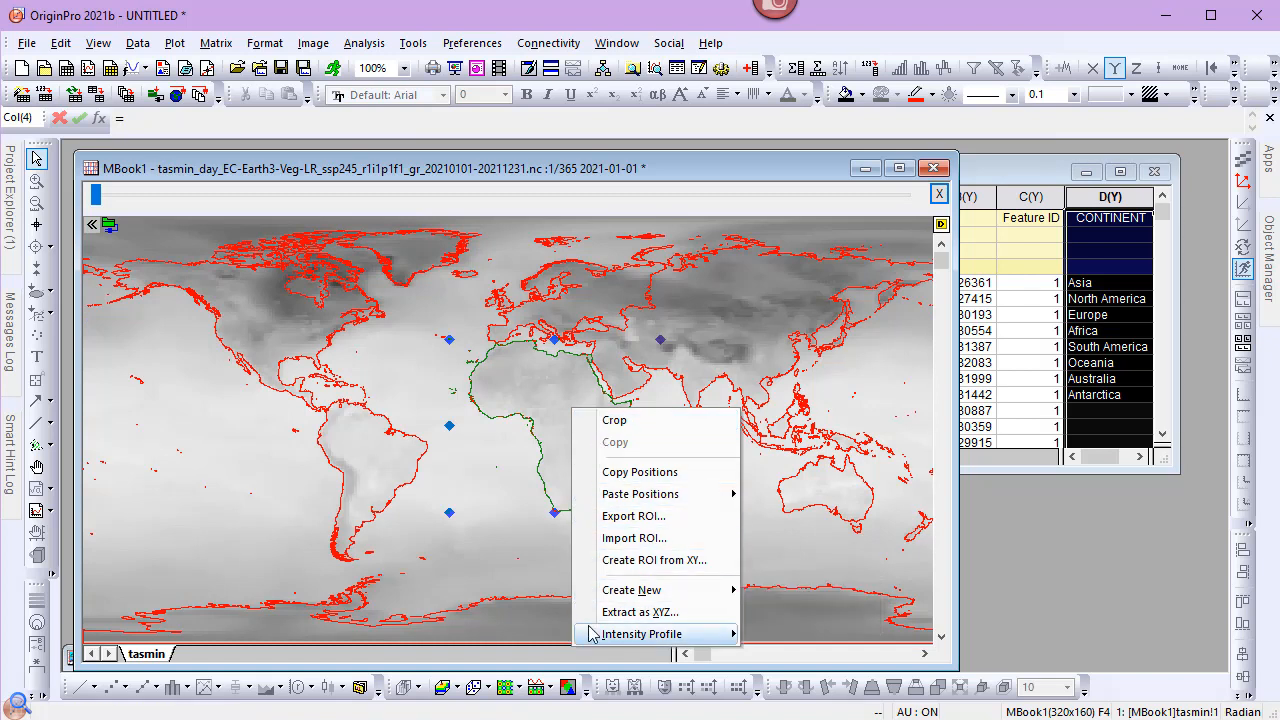
mouse_move(643, 633)
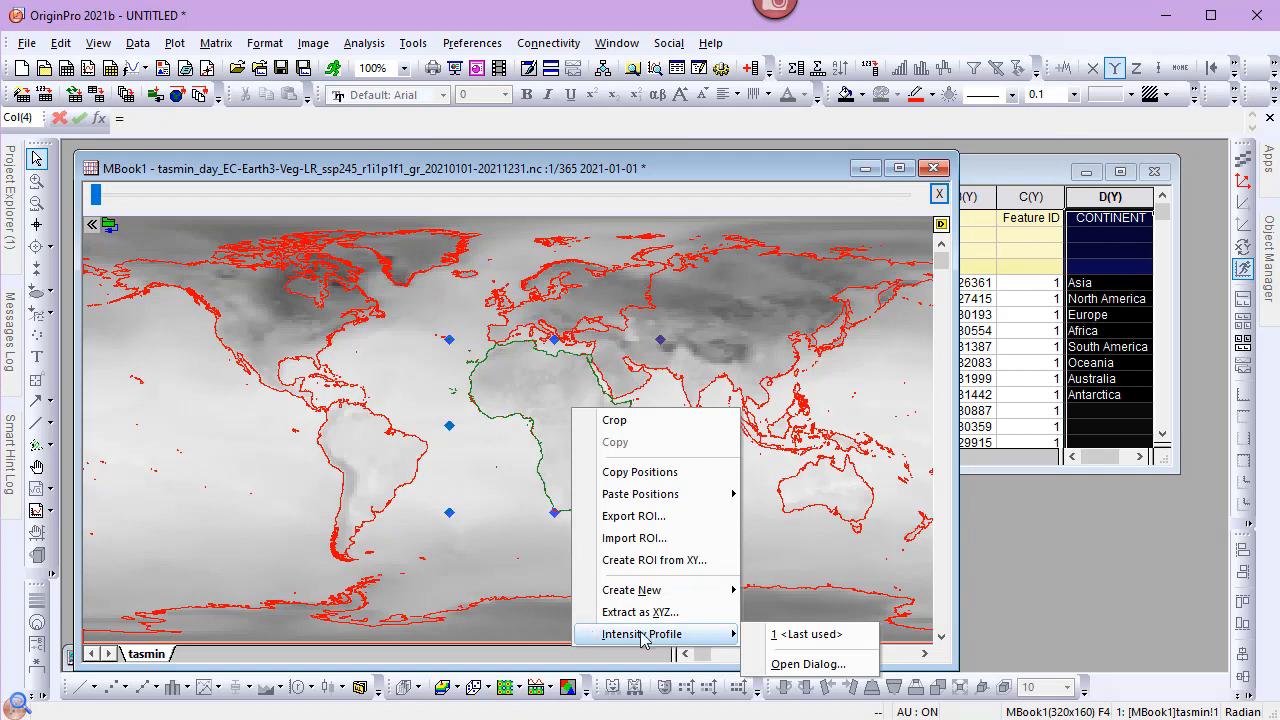
click(809, 663)
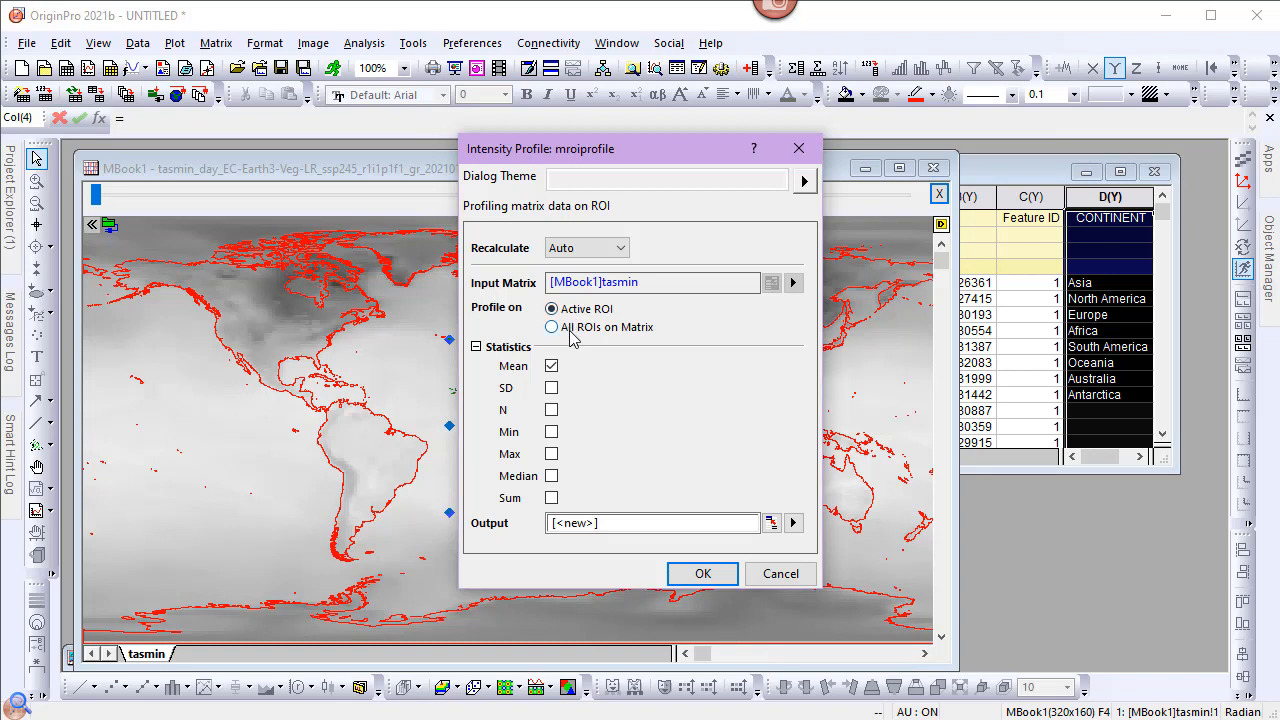
Profile All ROIs on Matrix with Mean and SD checked.
click(550, 327)
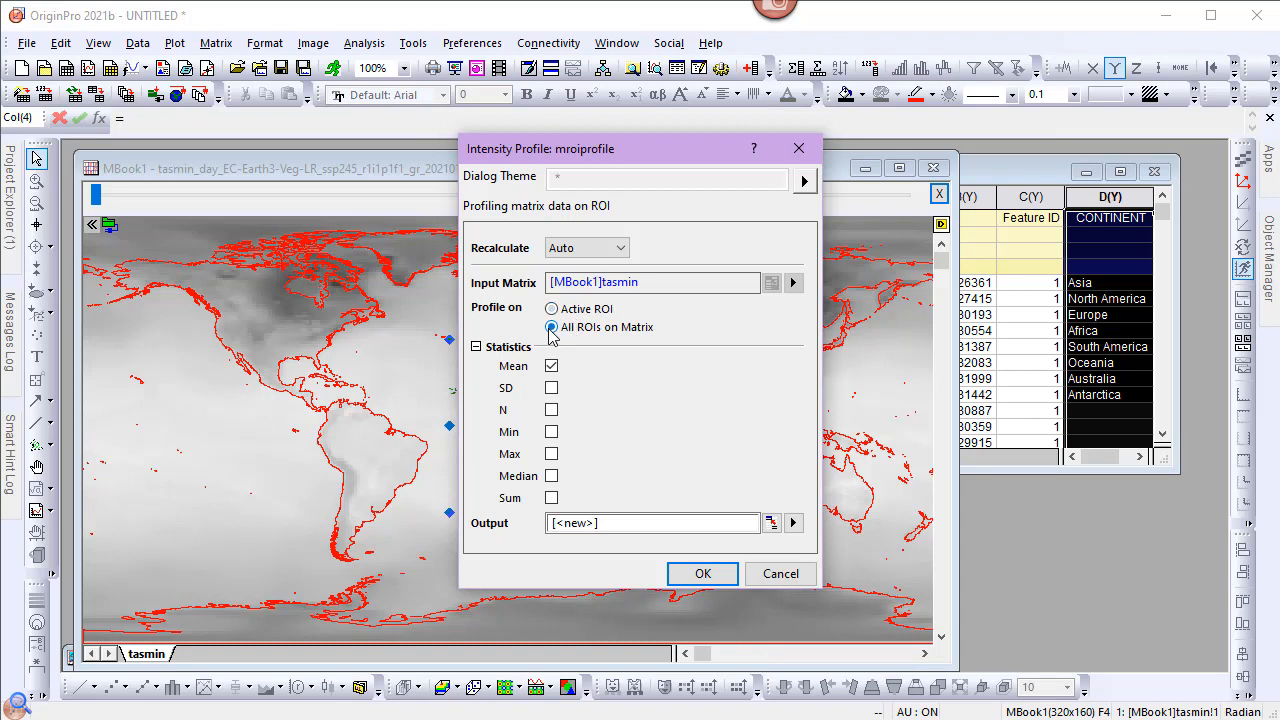
click(551, 387)
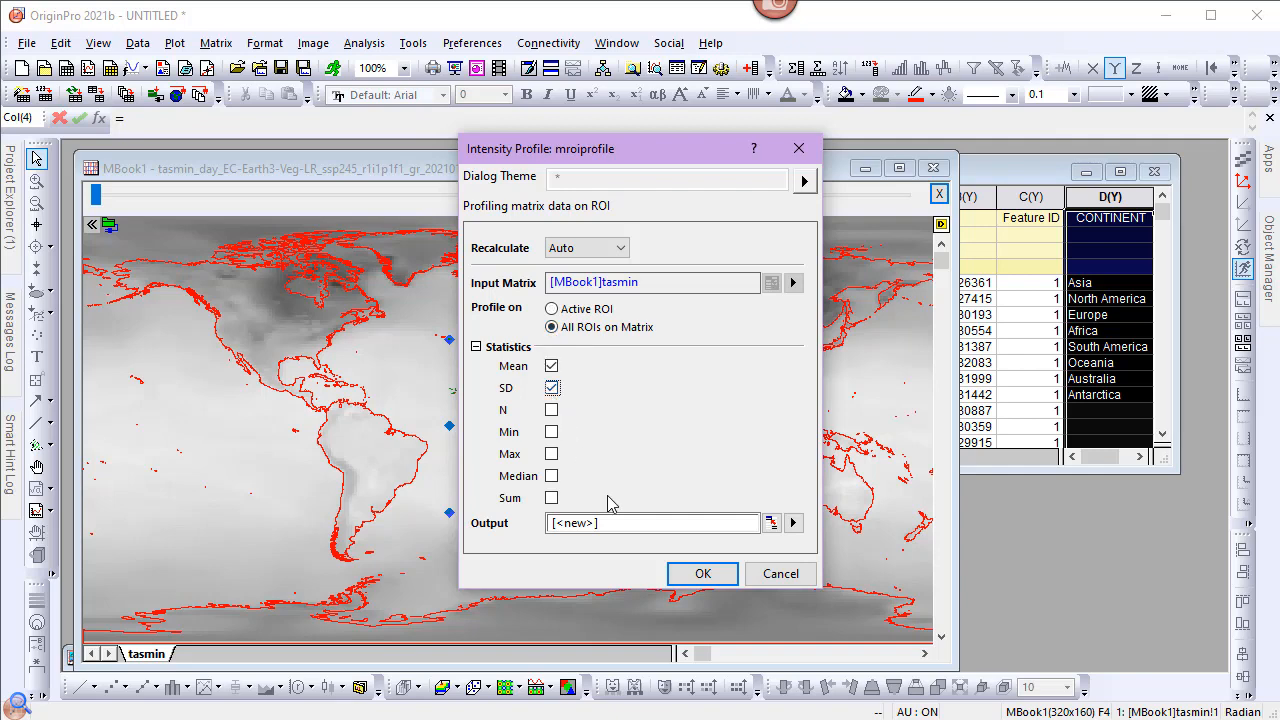
click(702, 573)
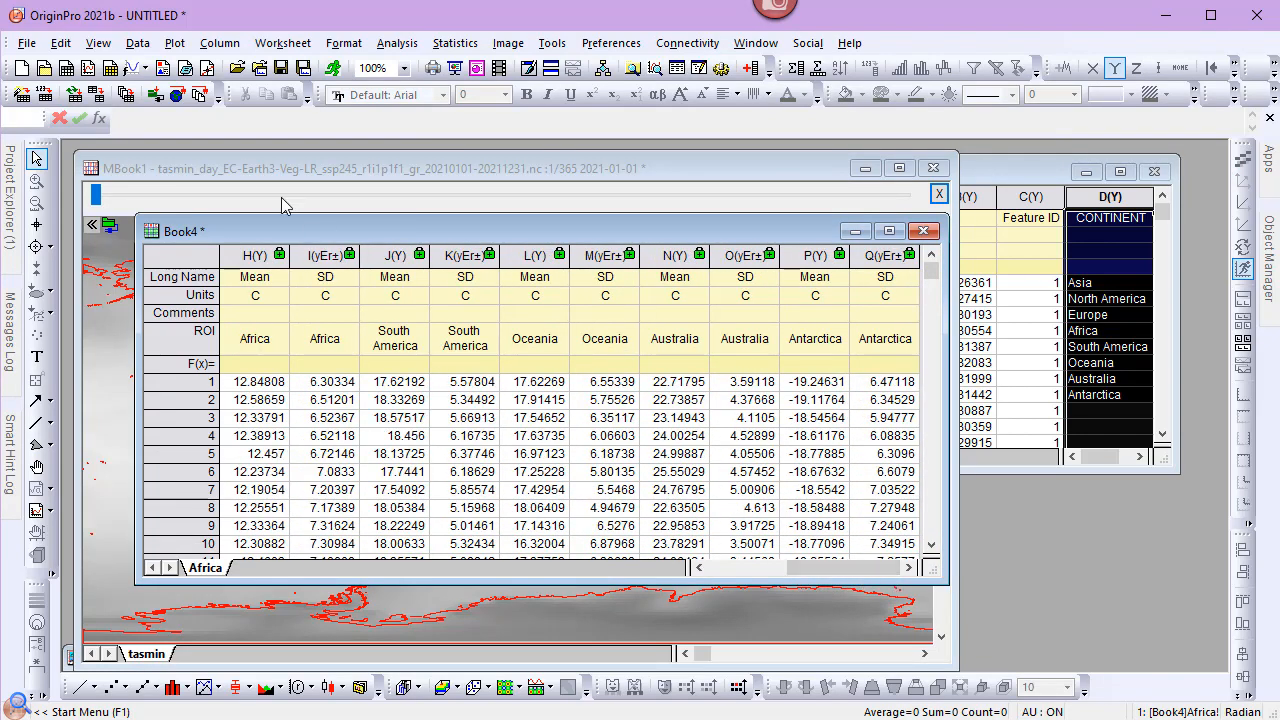
Plot the profile data as a Browser graph with the series list labelled by ROI name.
click(173, 43)
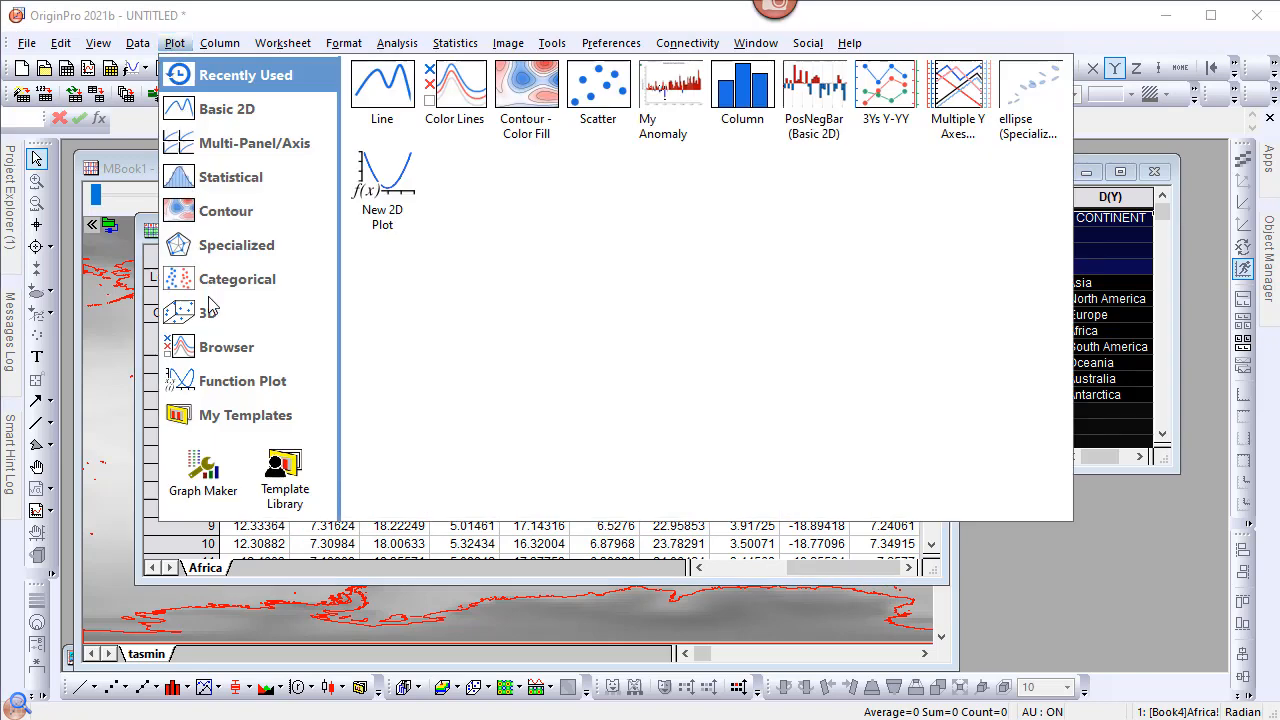
click(226, 347)
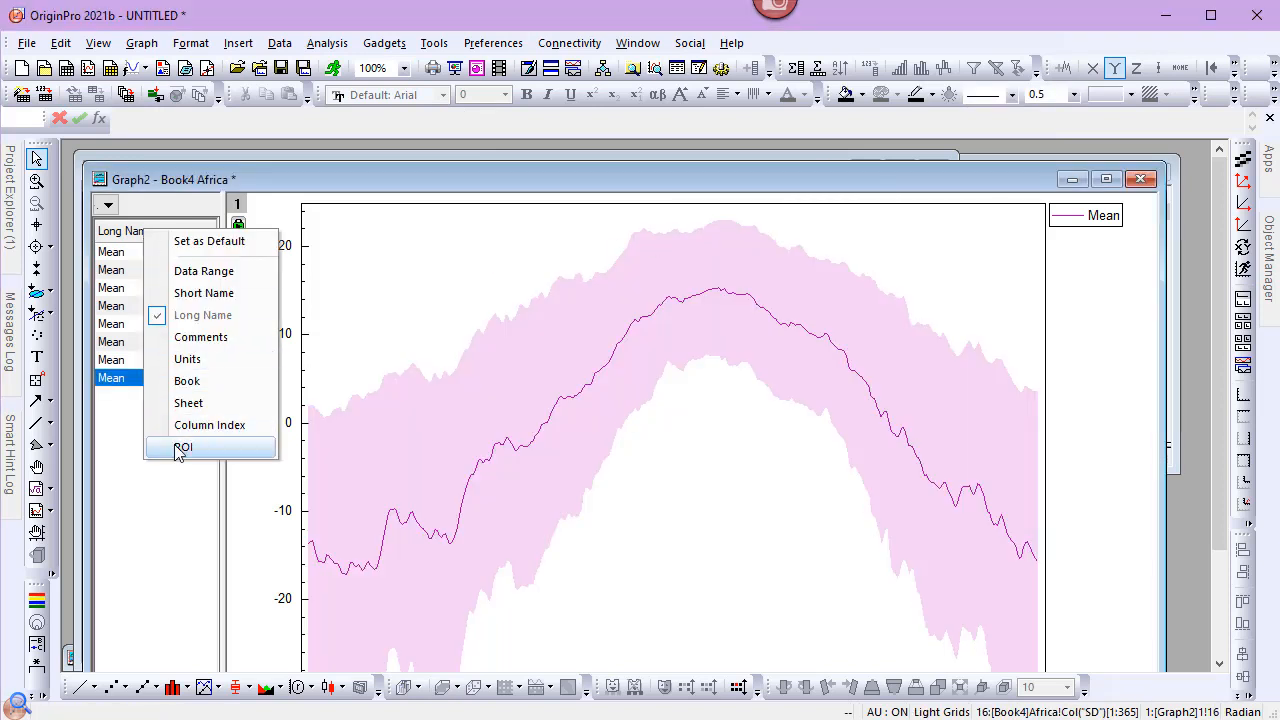
click(182, 446)
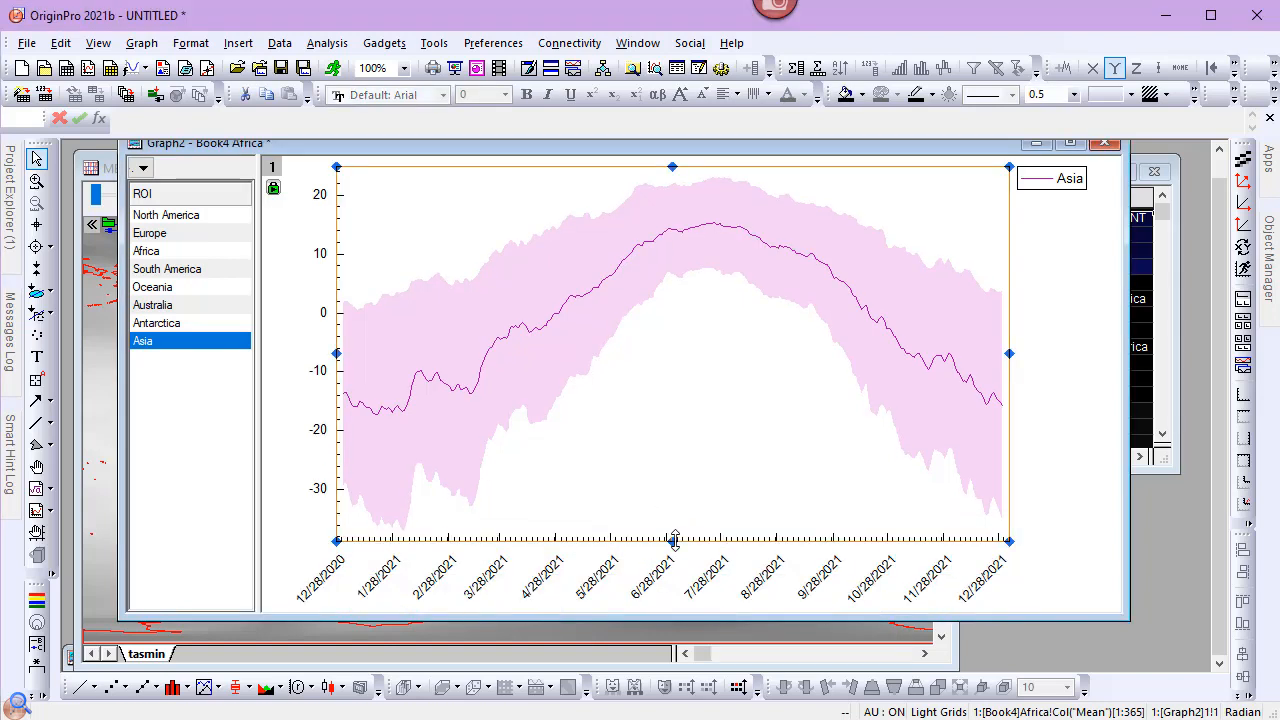
mouse_move(173, 219)
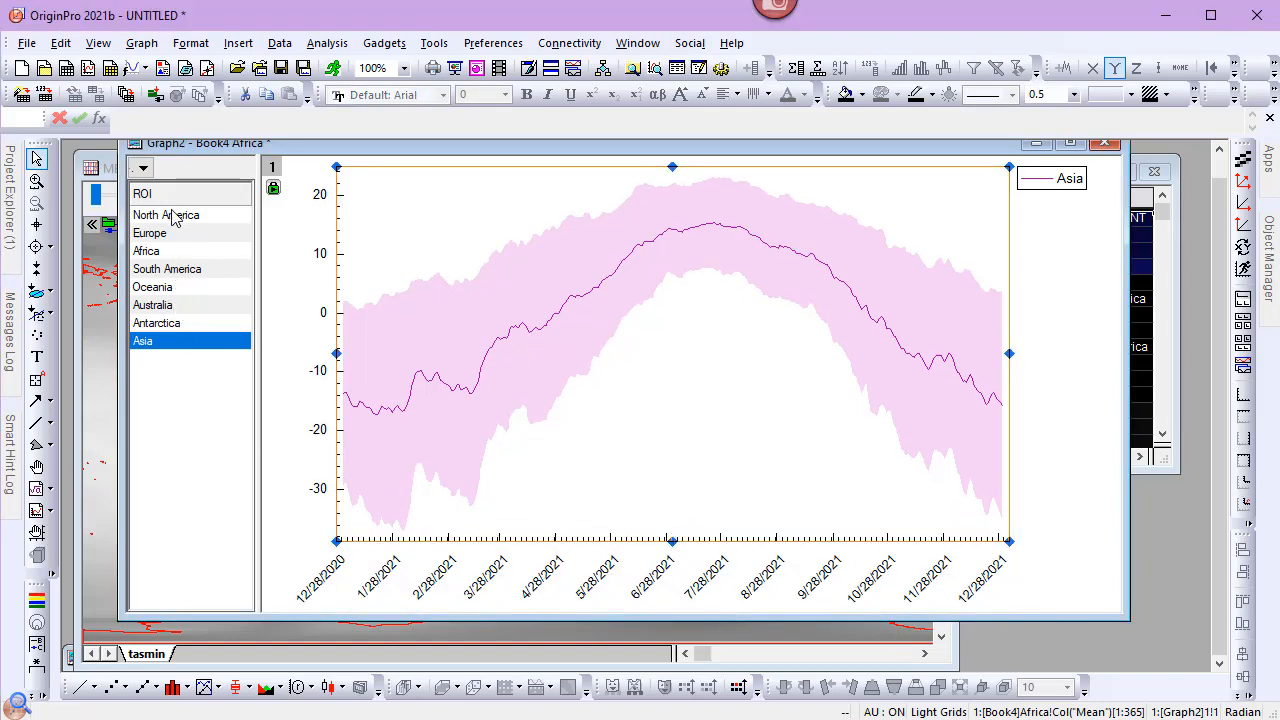
click(149, 232)
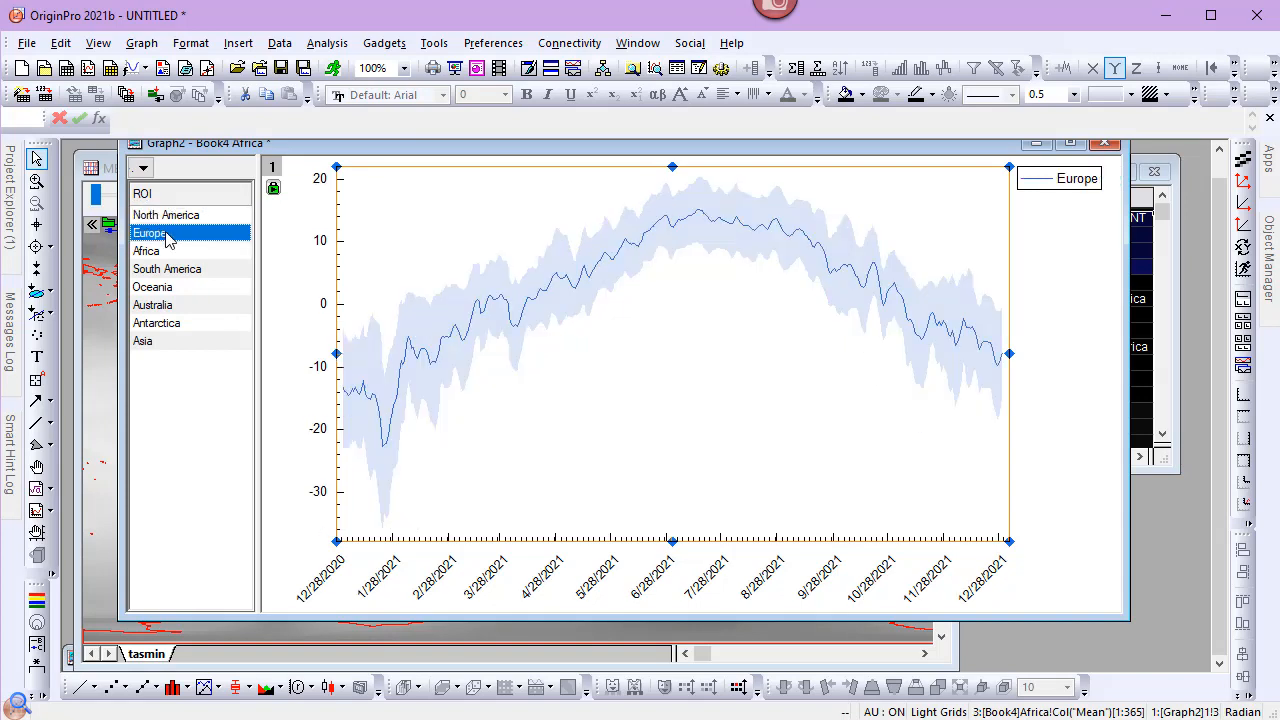
click(146, 250)
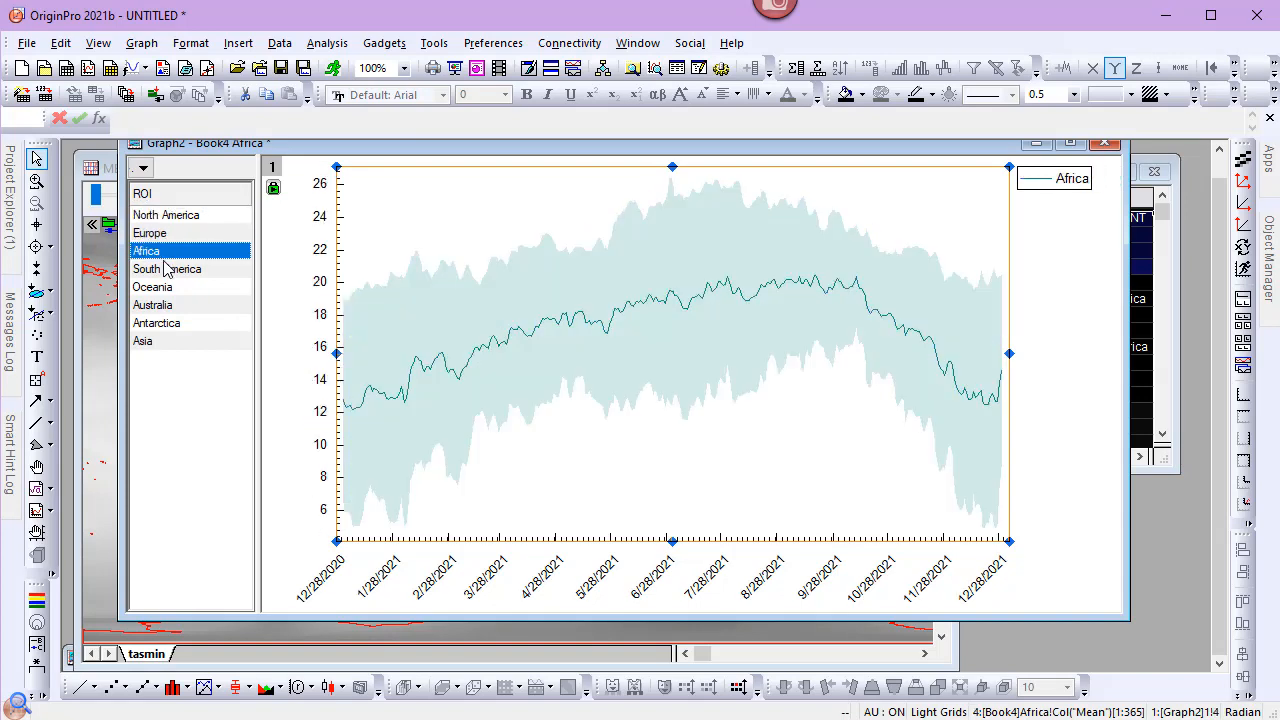
click(153, 287)
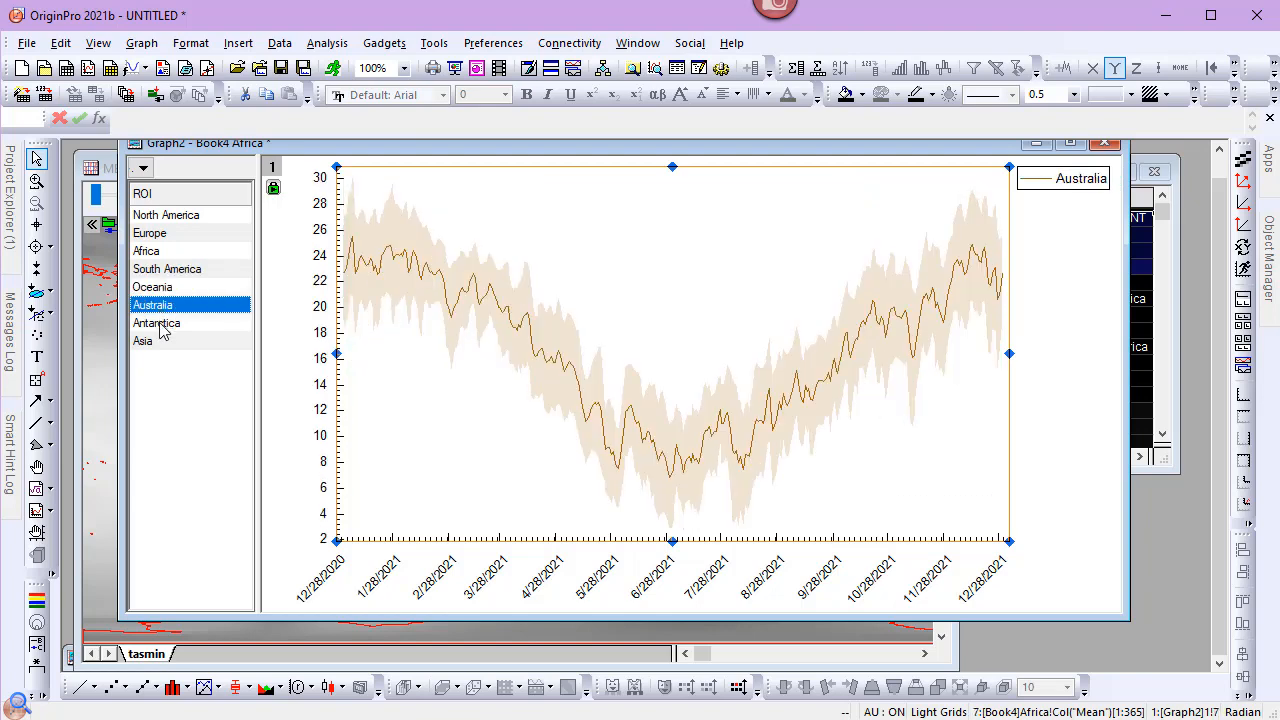
click(143, 341)
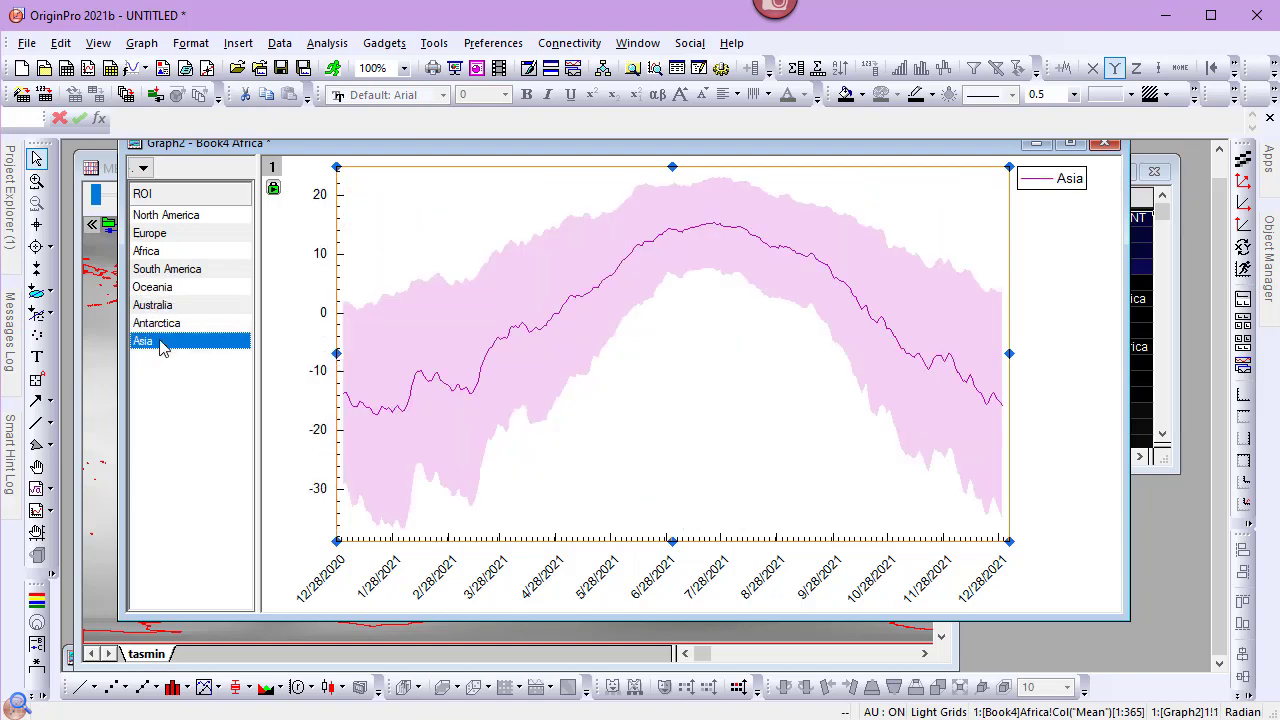